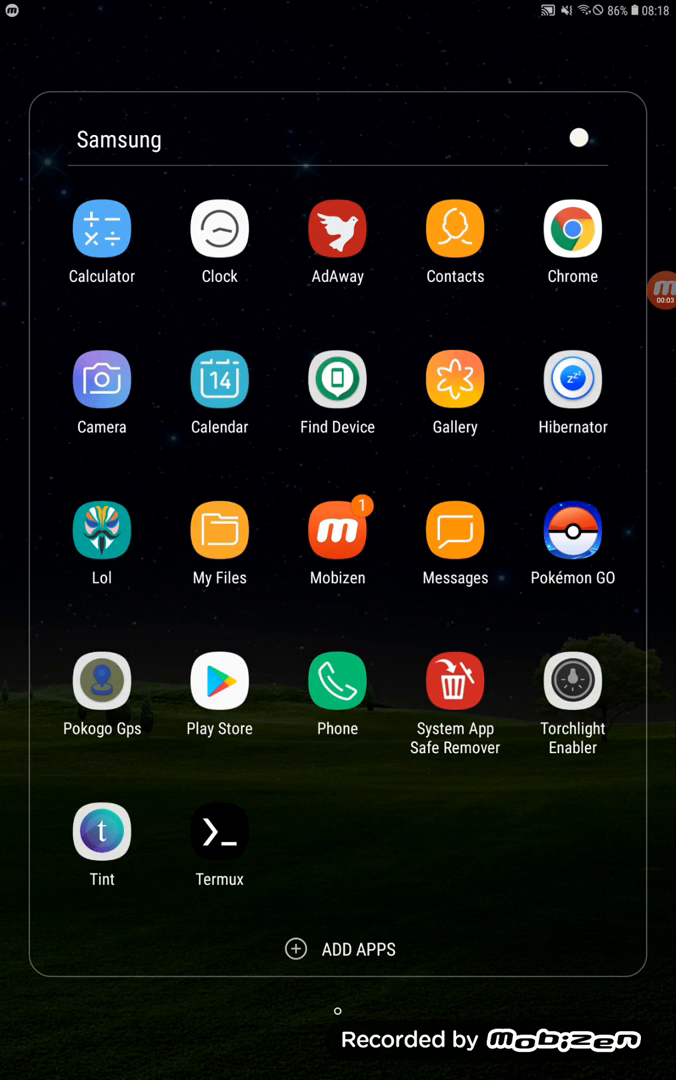
Search Play Store for 'freedom' and open the FREEDOM app by Kominike Development
click(220, 684)
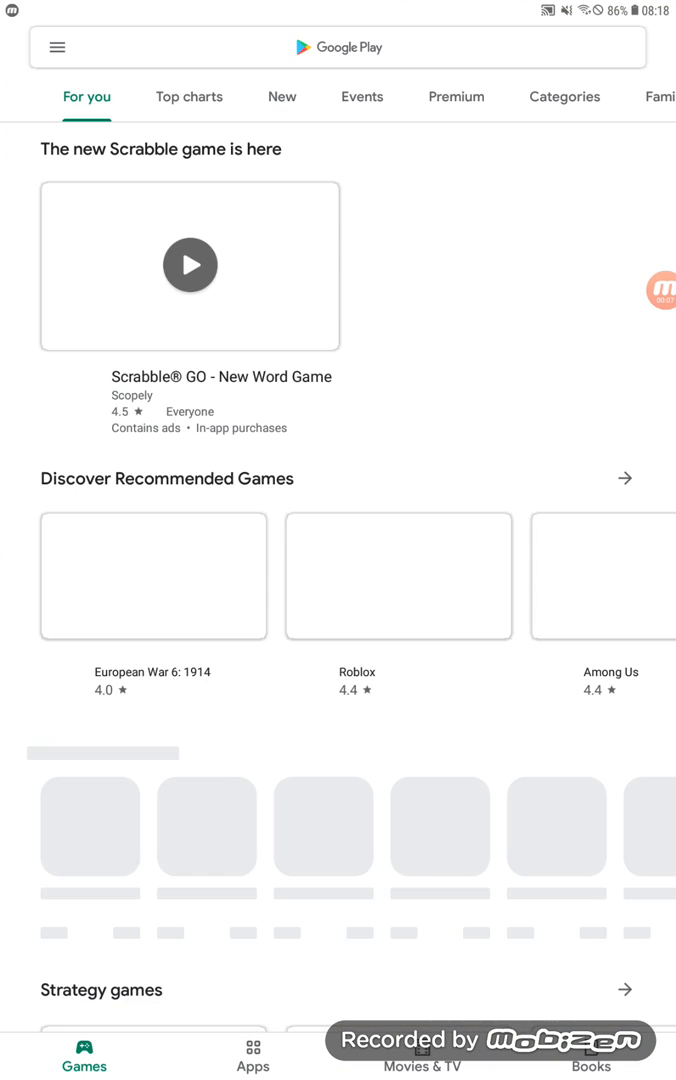
click(340, 48)
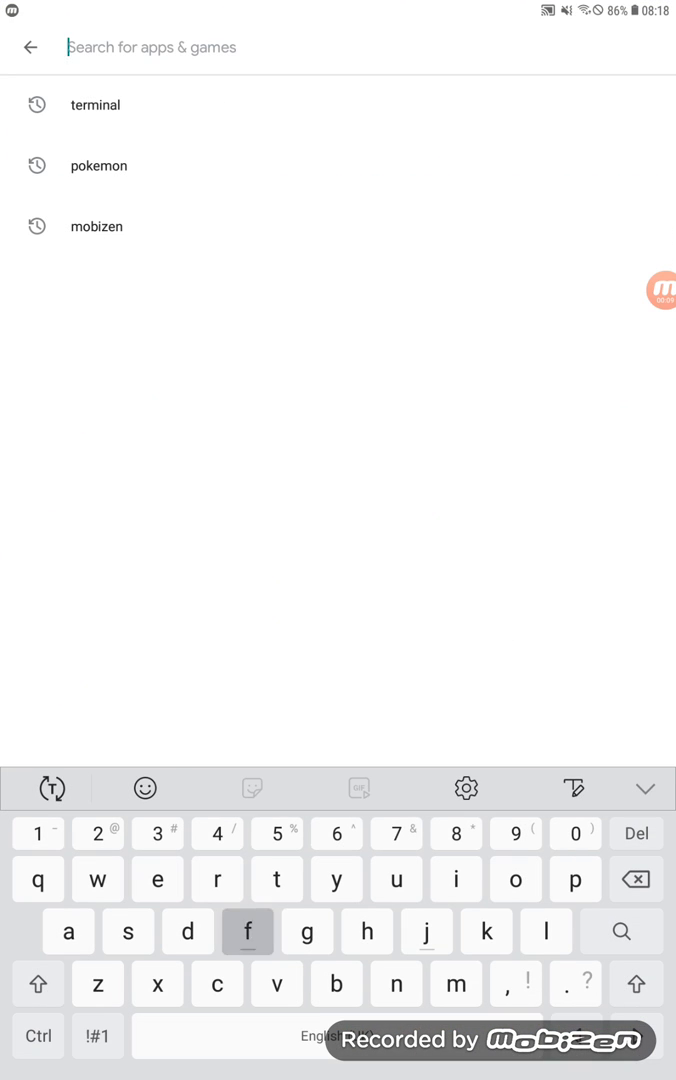
text(freedo)
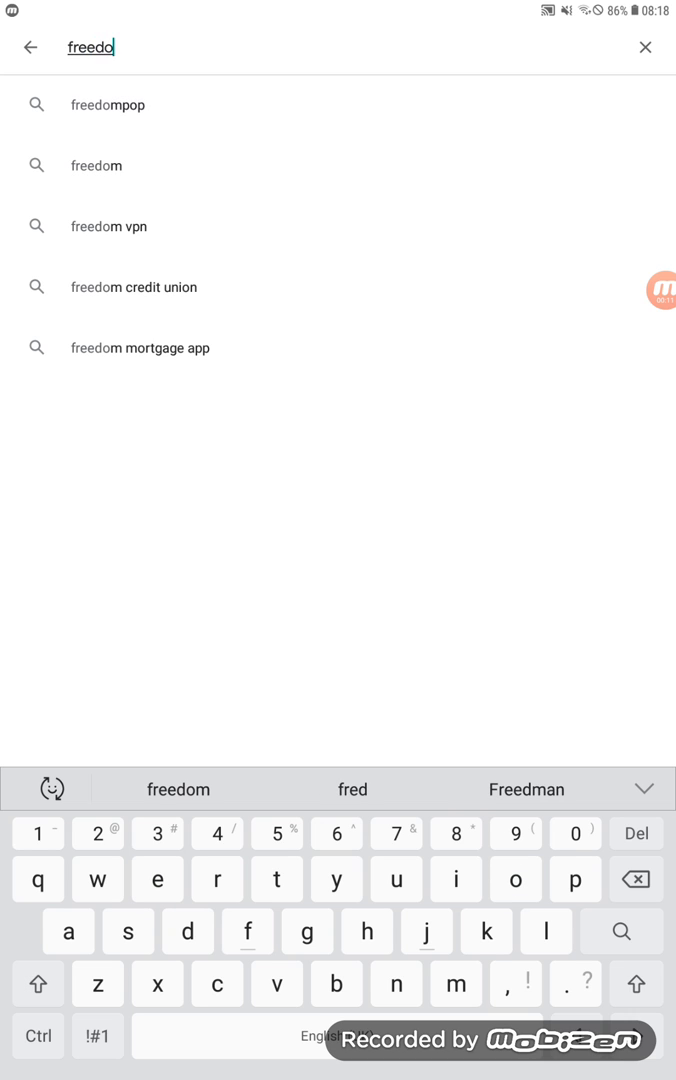
text(m)
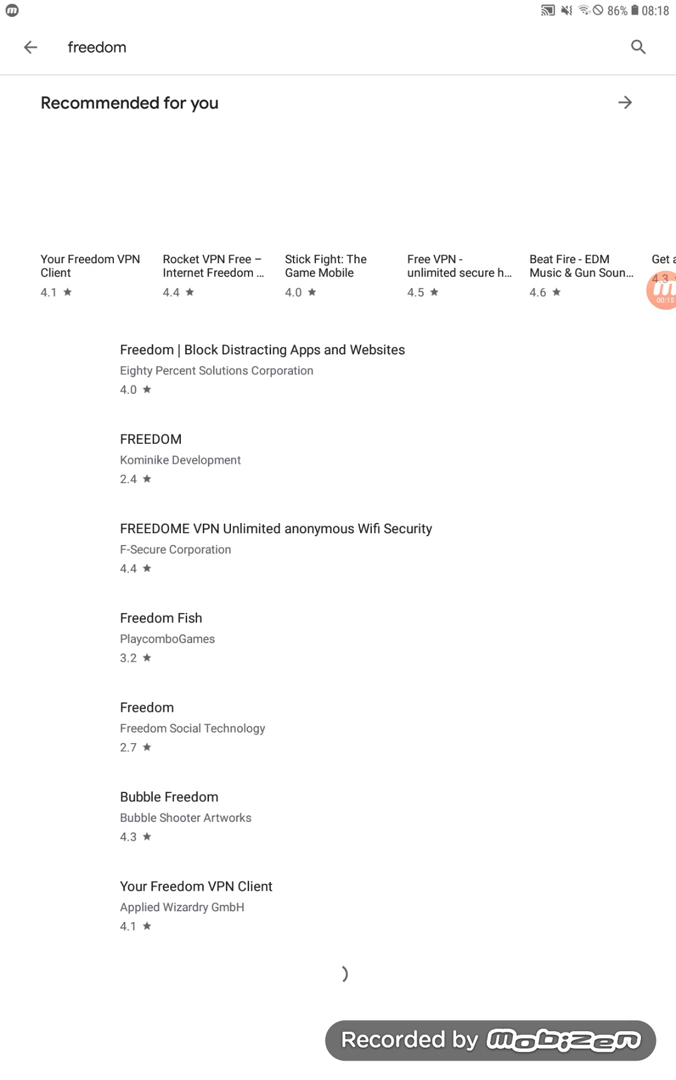
click(152, 438)
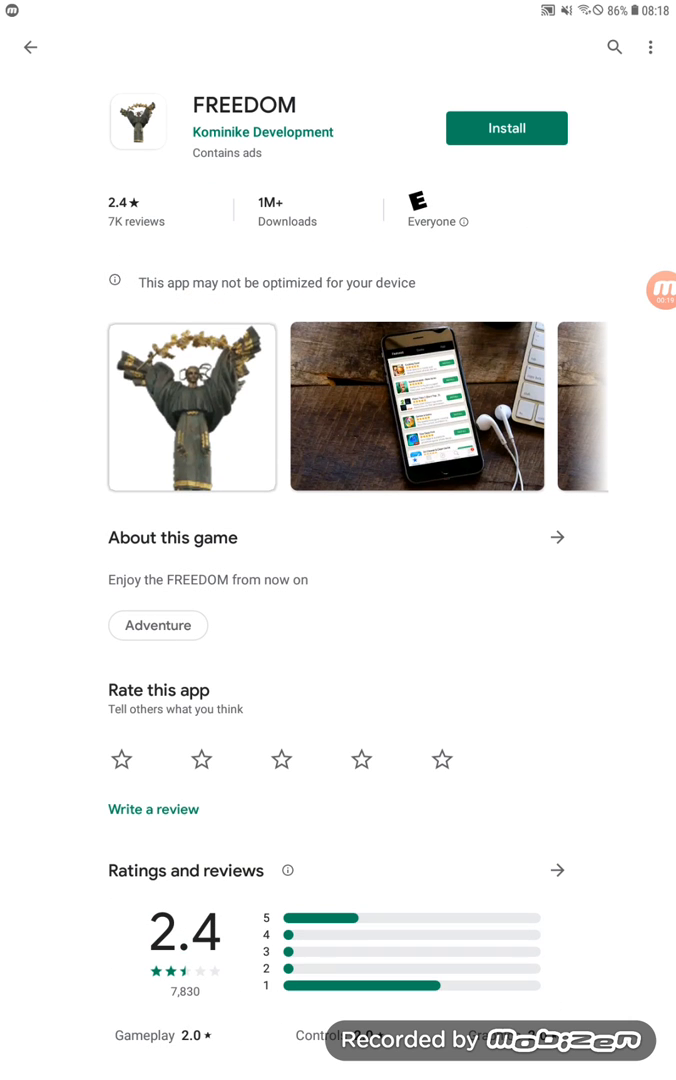
click(556, 868)
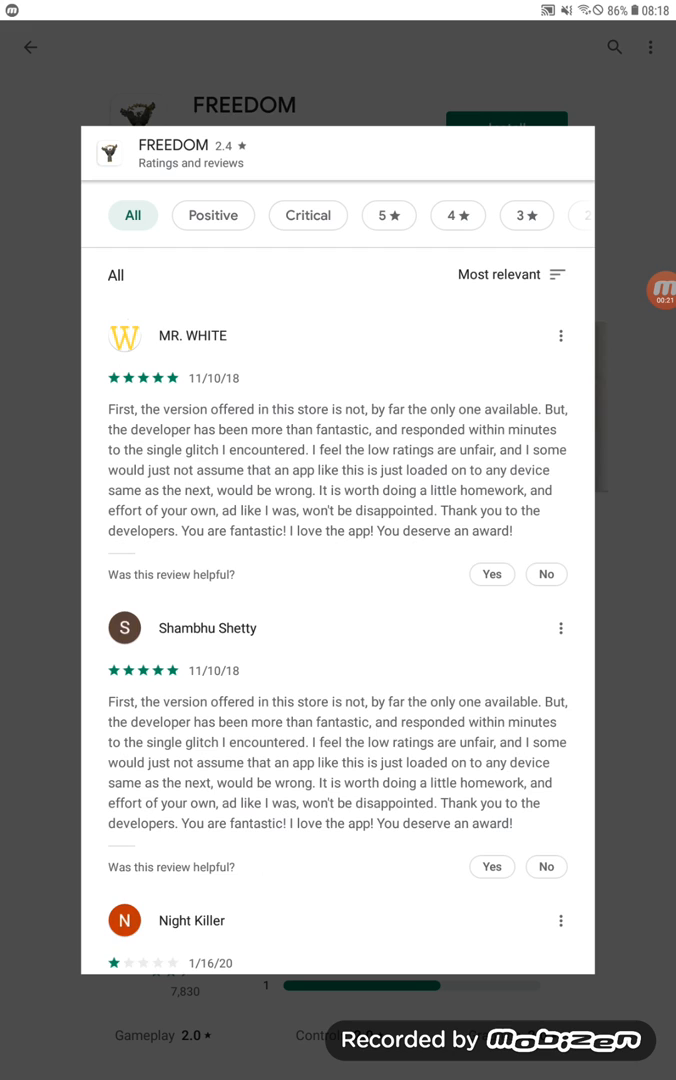
scroll(down, 3)
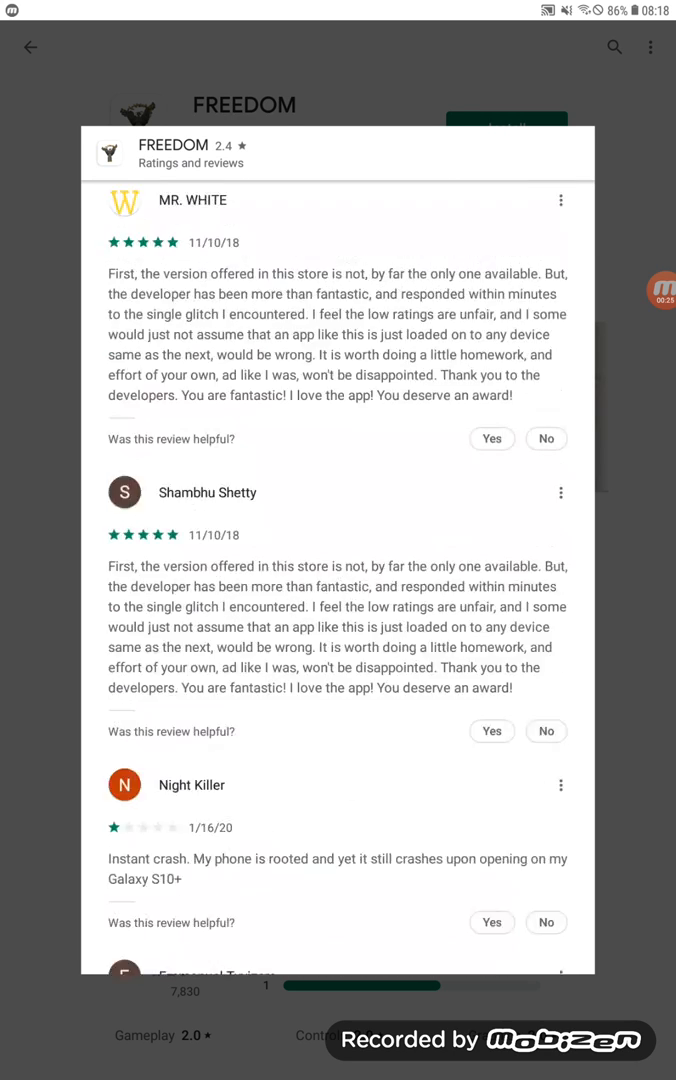
scroll(up, 3)
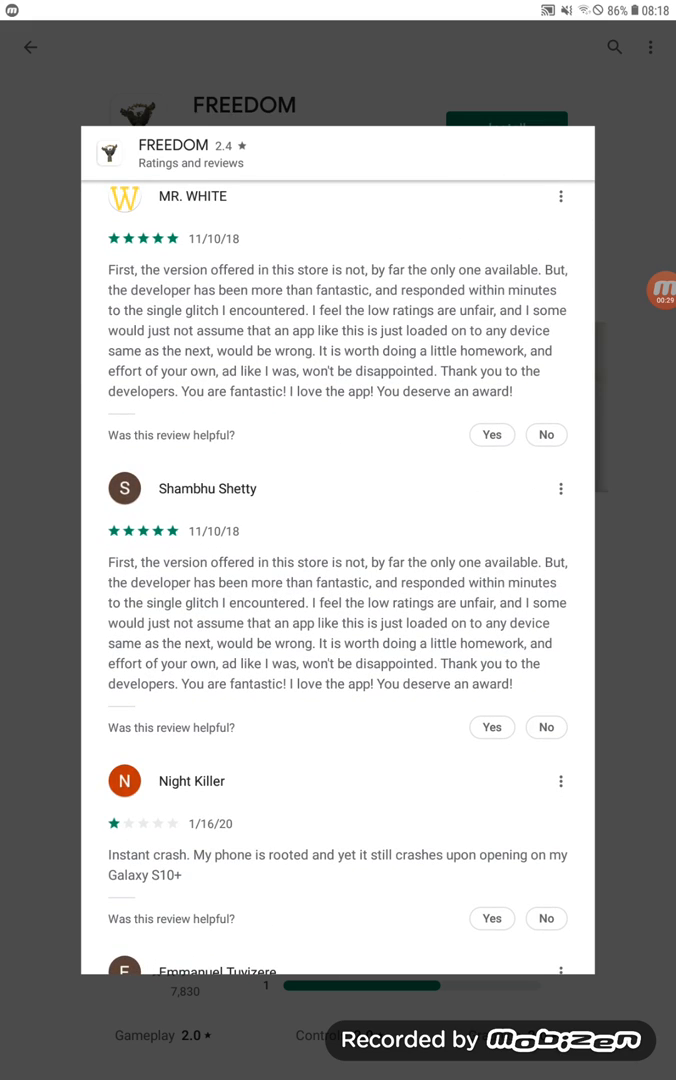
scroll(down, 3)
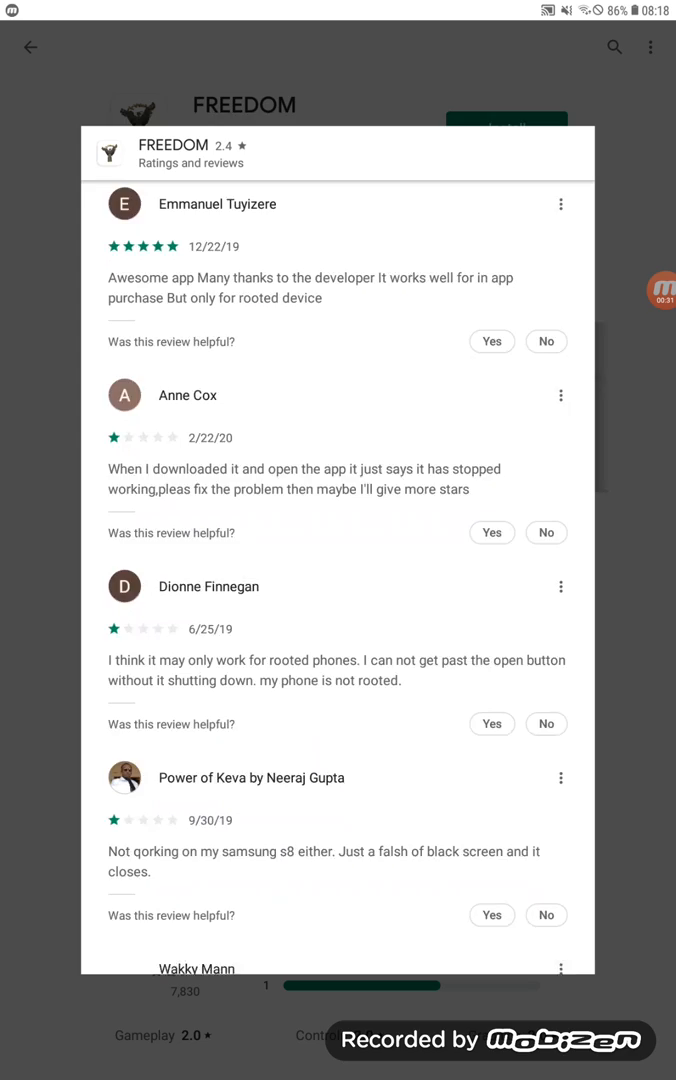
scroll(down, 3)
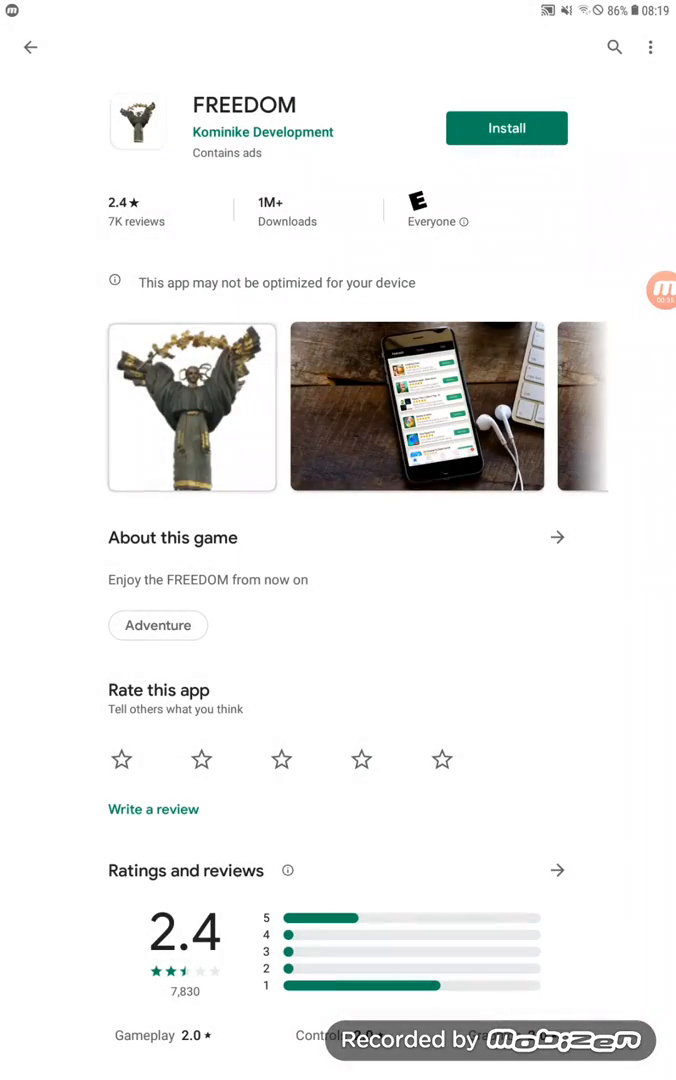
Switch to Chrome's 'freedom 2.5.4 - Google Search' results tab
click(30, 48)
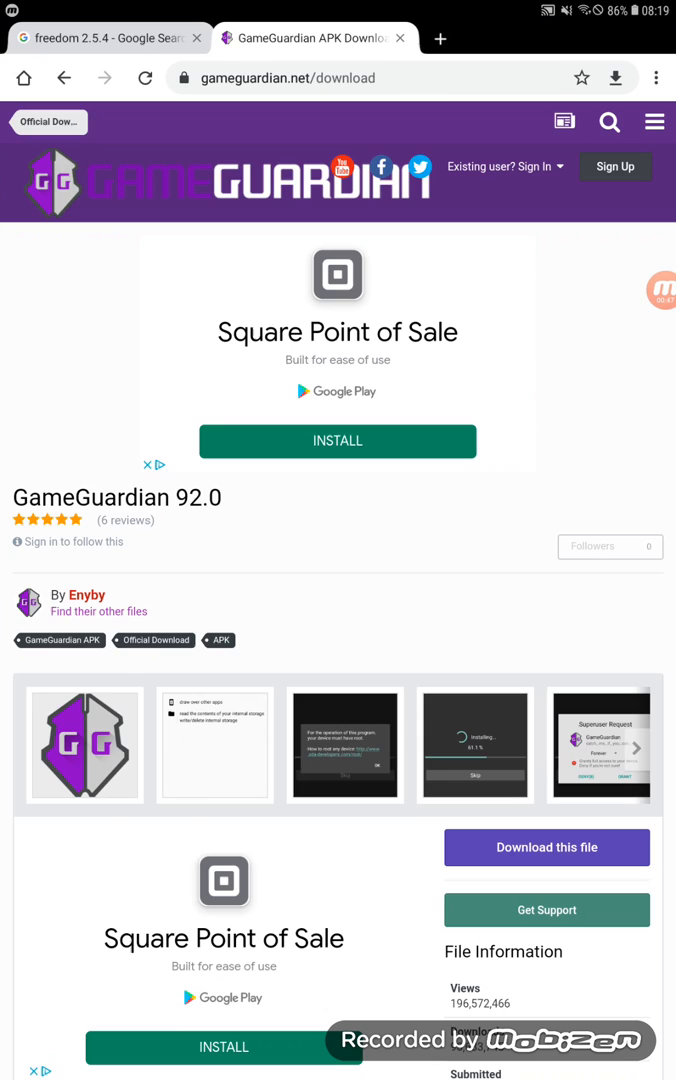
click(104, 38)
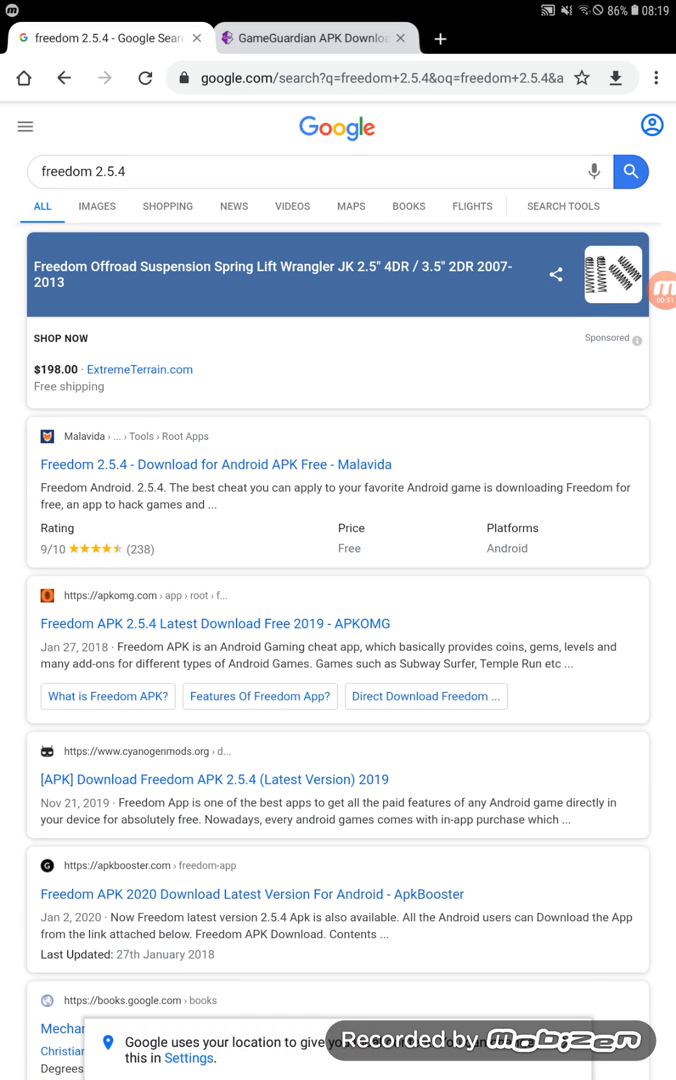
Download Freedom2.5.4.apk from Malavida's download page and open it to install
click(214, 464)
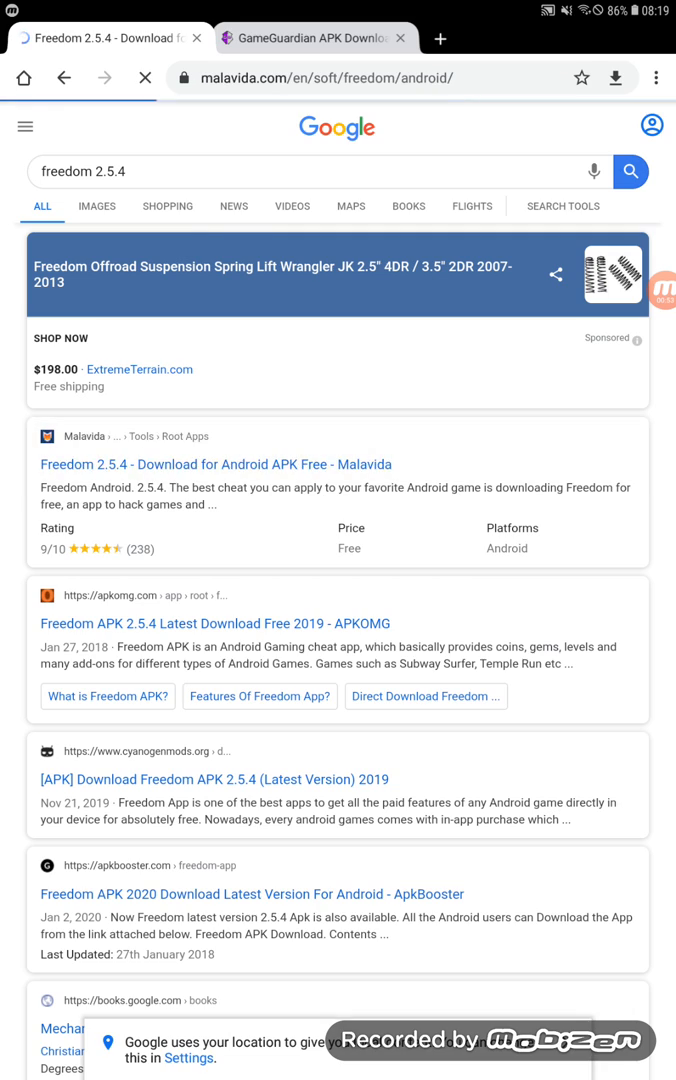
click(216, 464)
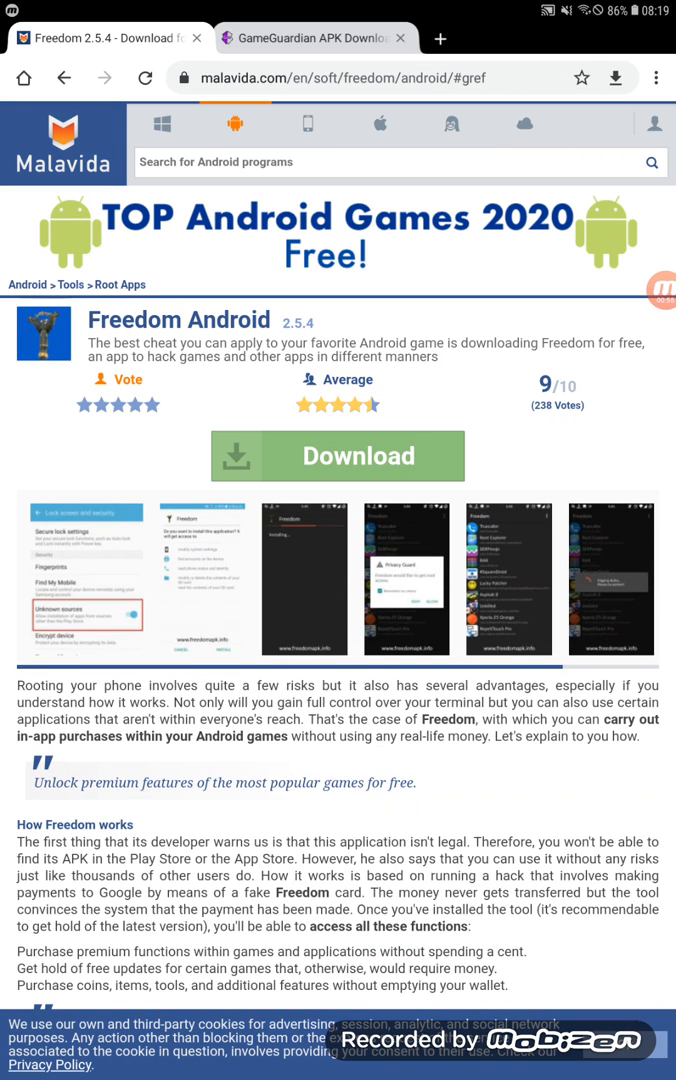
click(336, 456)
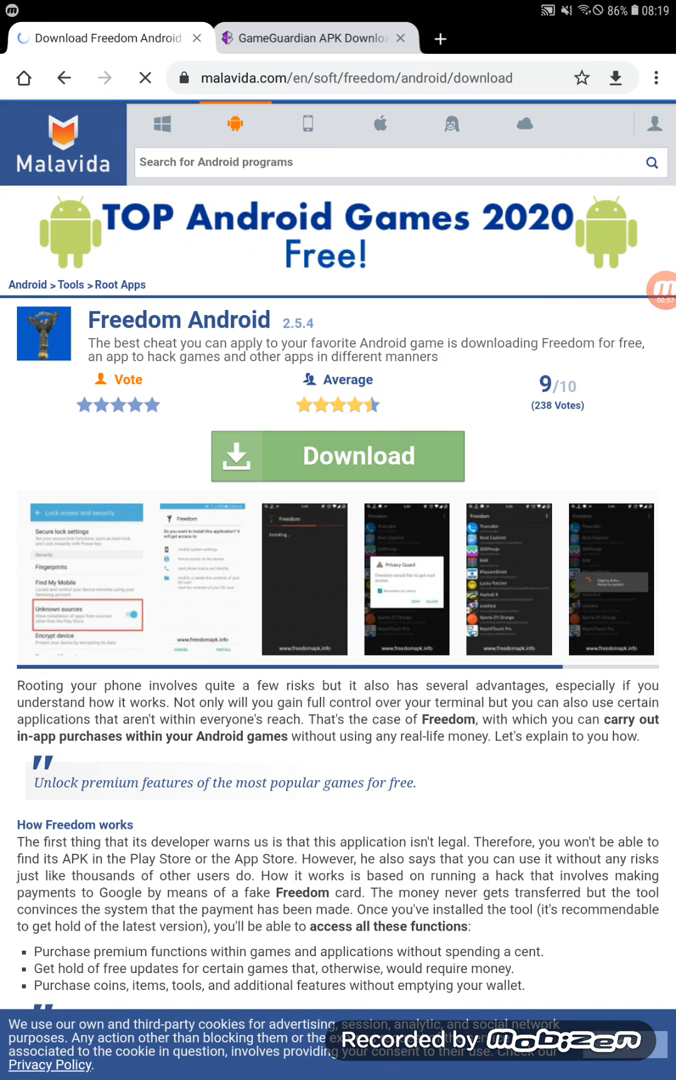
click(336, 456)
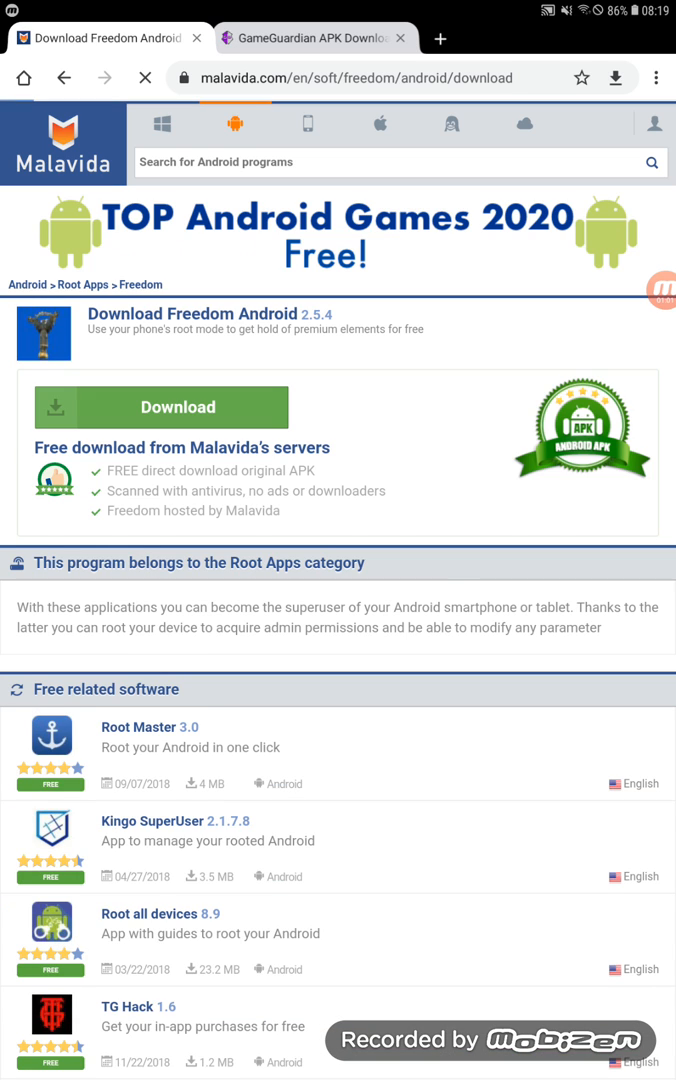
click(160, 408)
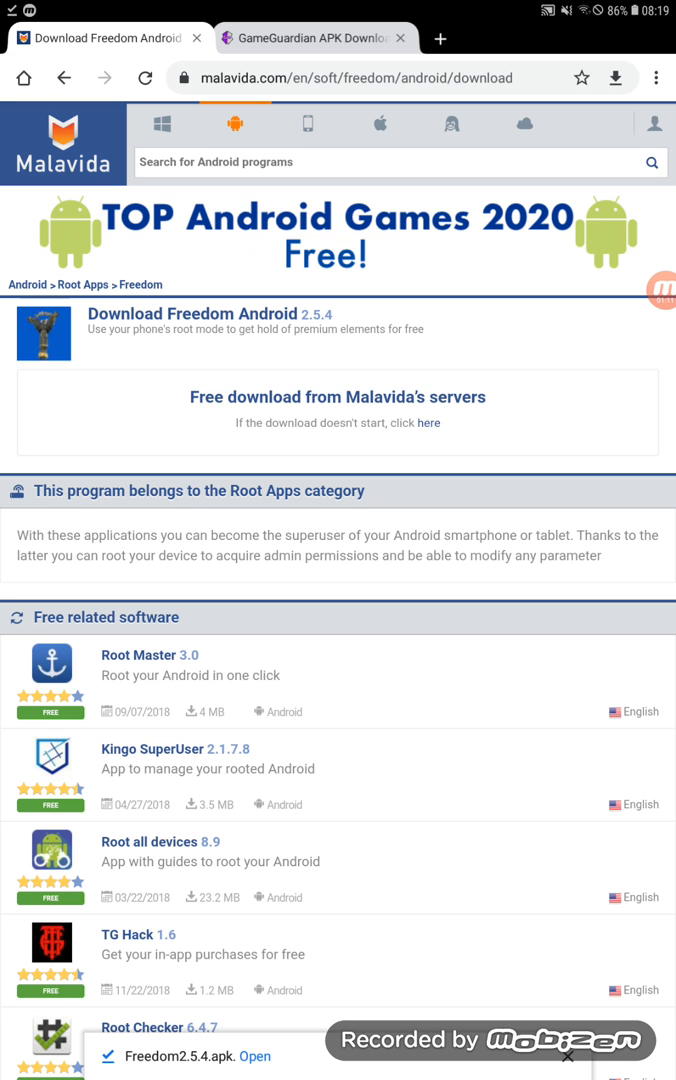
click(256, 1056)
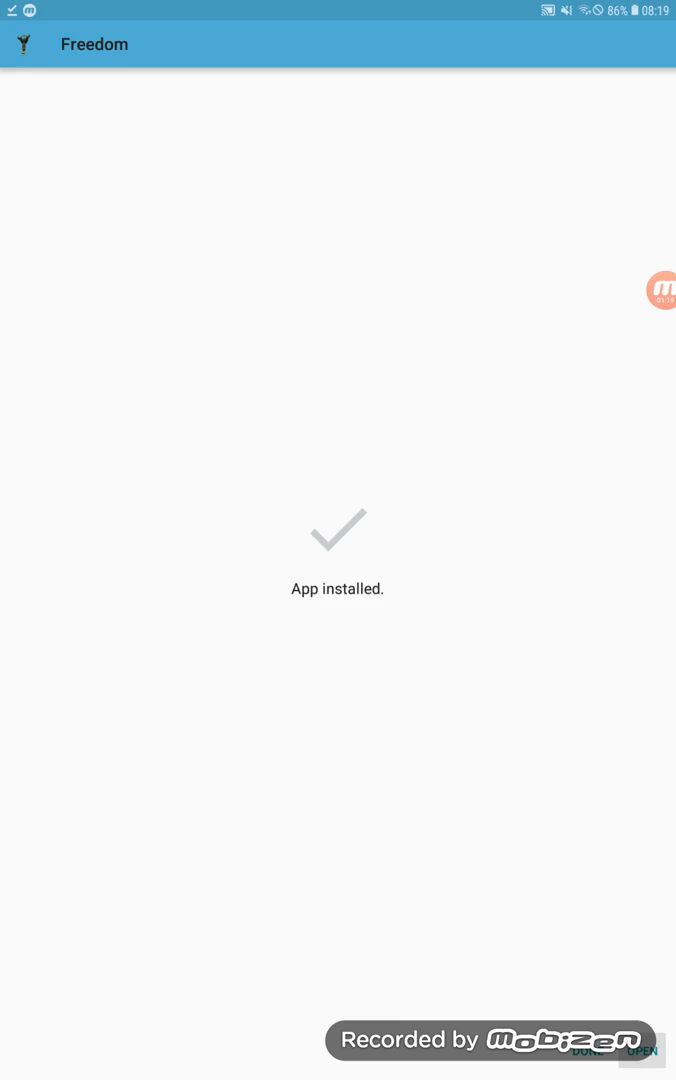
Launch the installed Freedom app and grant it superuser access forever
click(640, 1052)
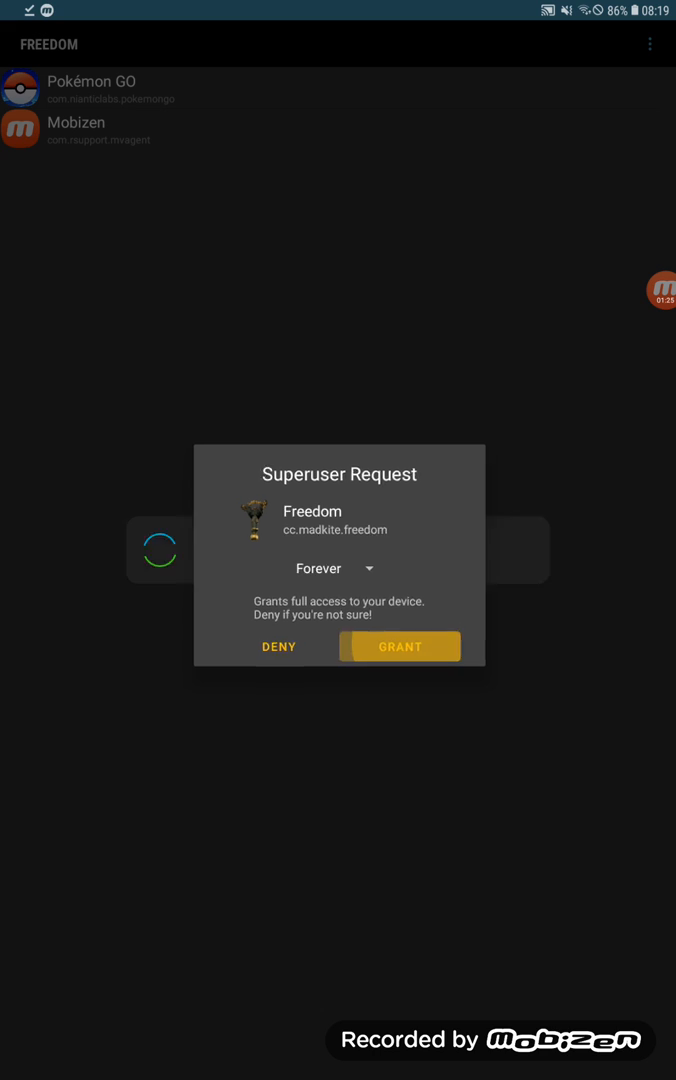
click(400, 646)
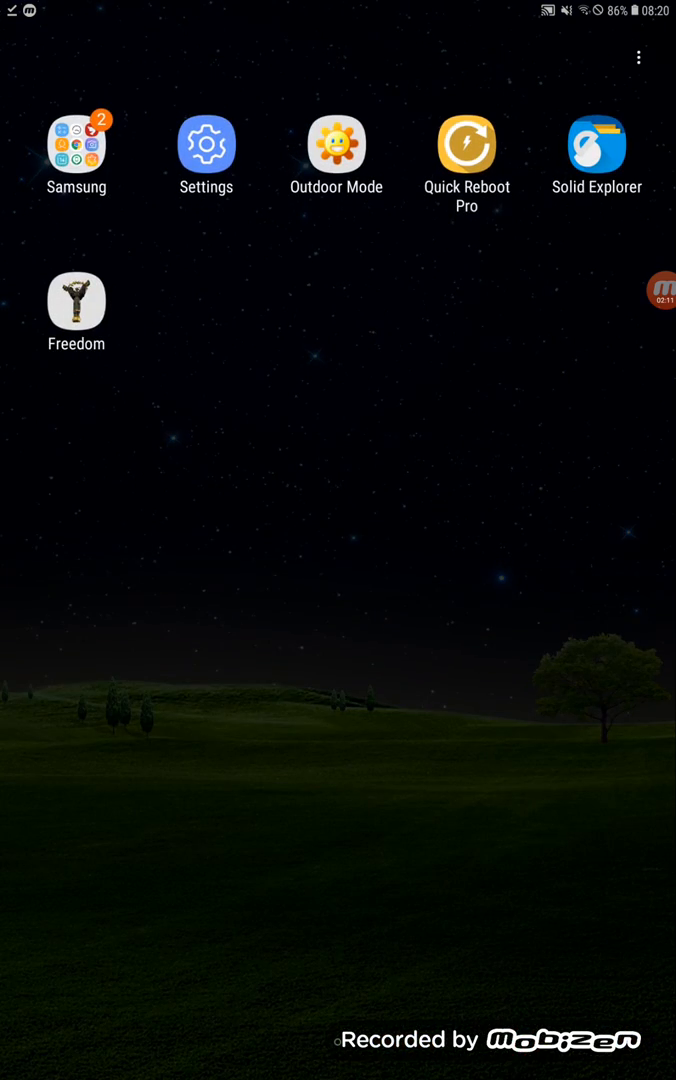
Reopen Chrome on the GameGuardian 92.0 APK download tab
click(76, 300)
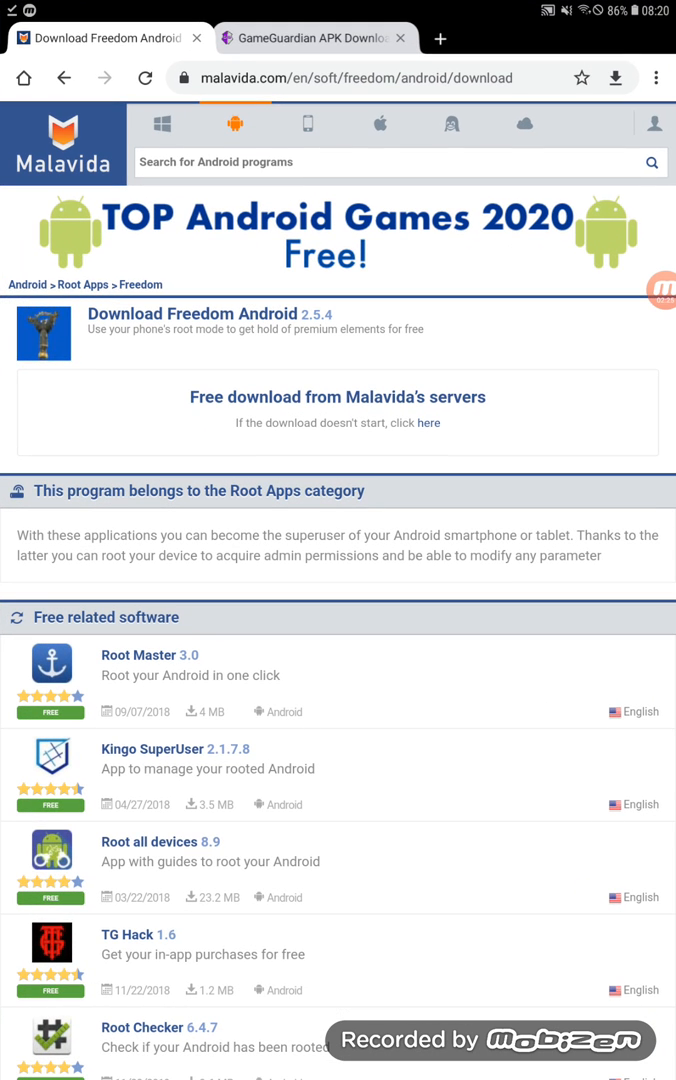
click(316, 38)
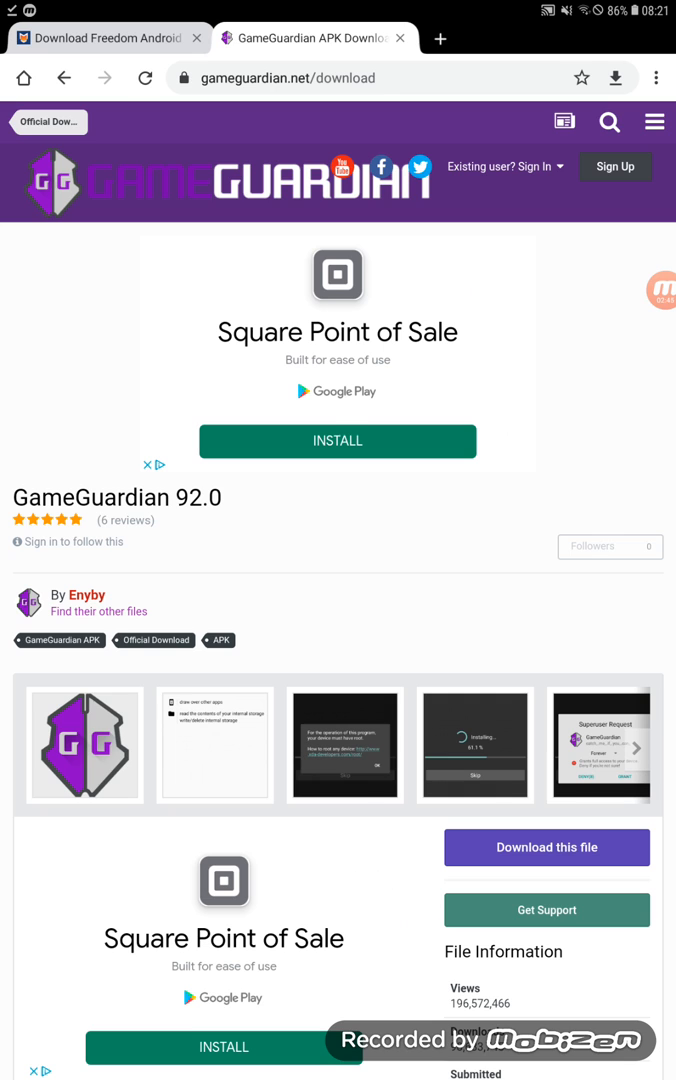
Scroll the GameGuardian page and read its most helpful review of unique features
scroll(down, 3)
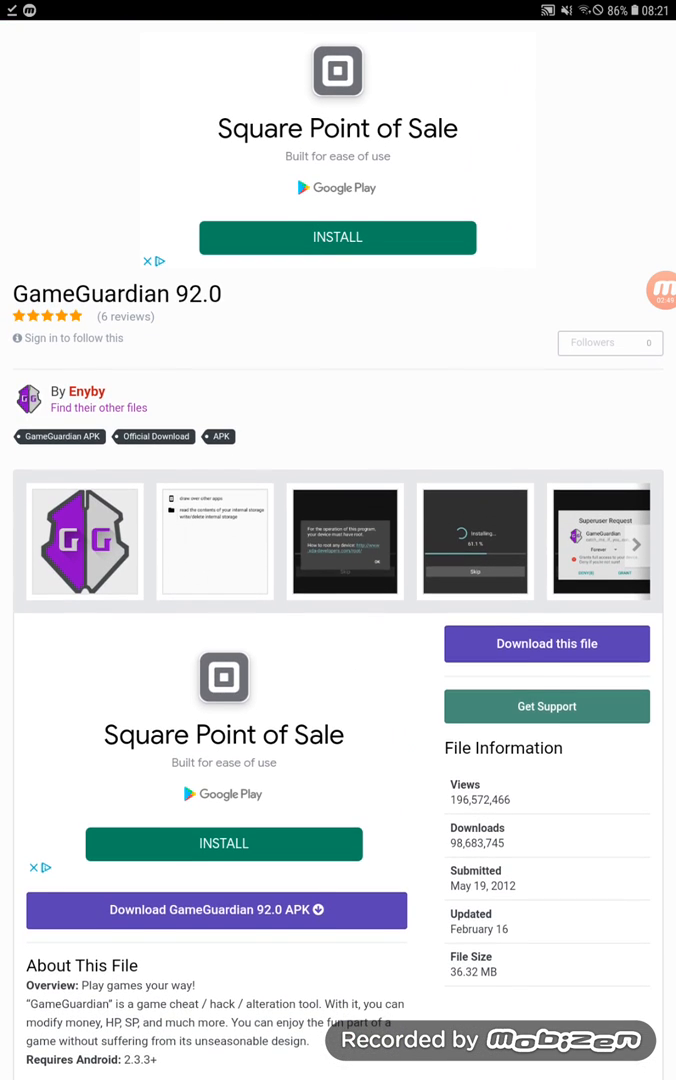
scroll(down, 3)
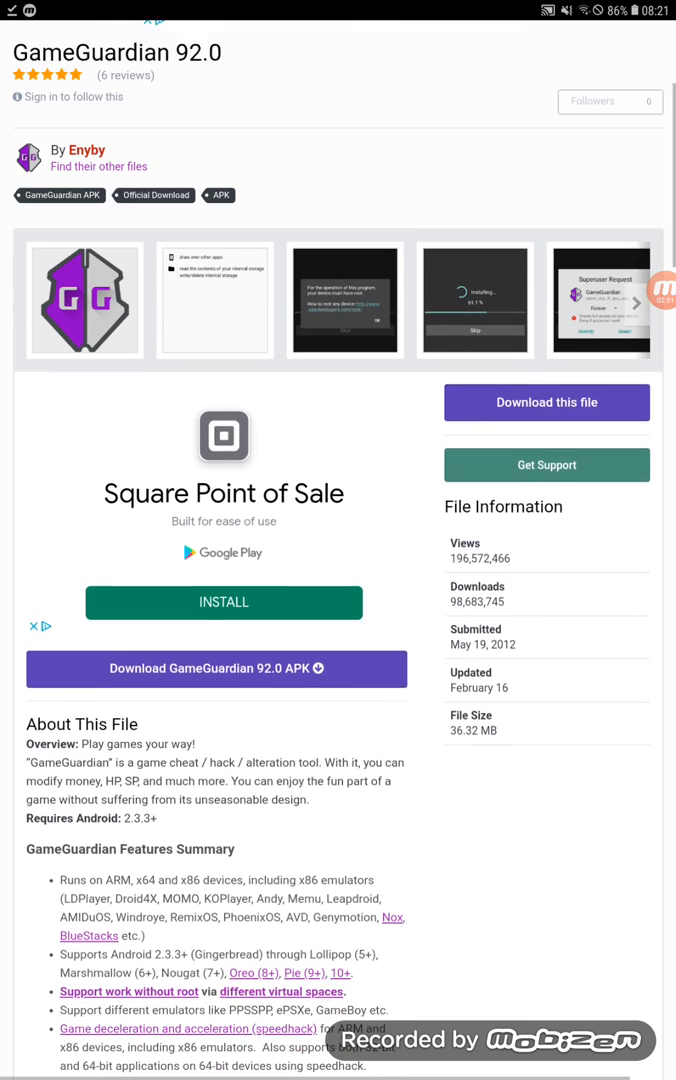
scroll(down, 3)
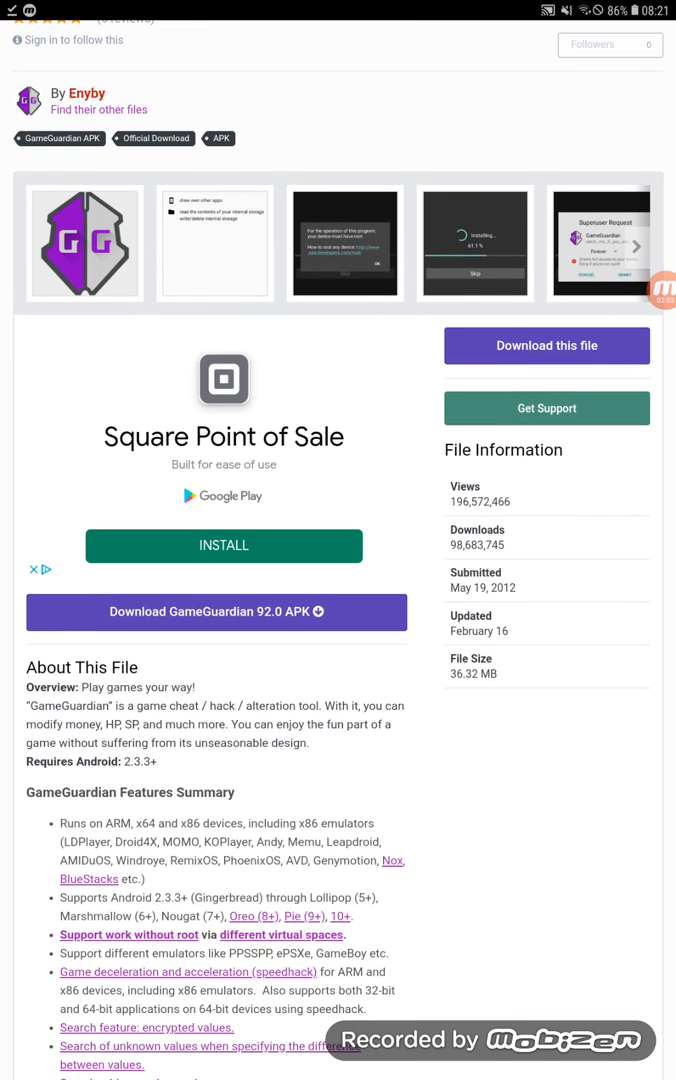
click(546, 344)
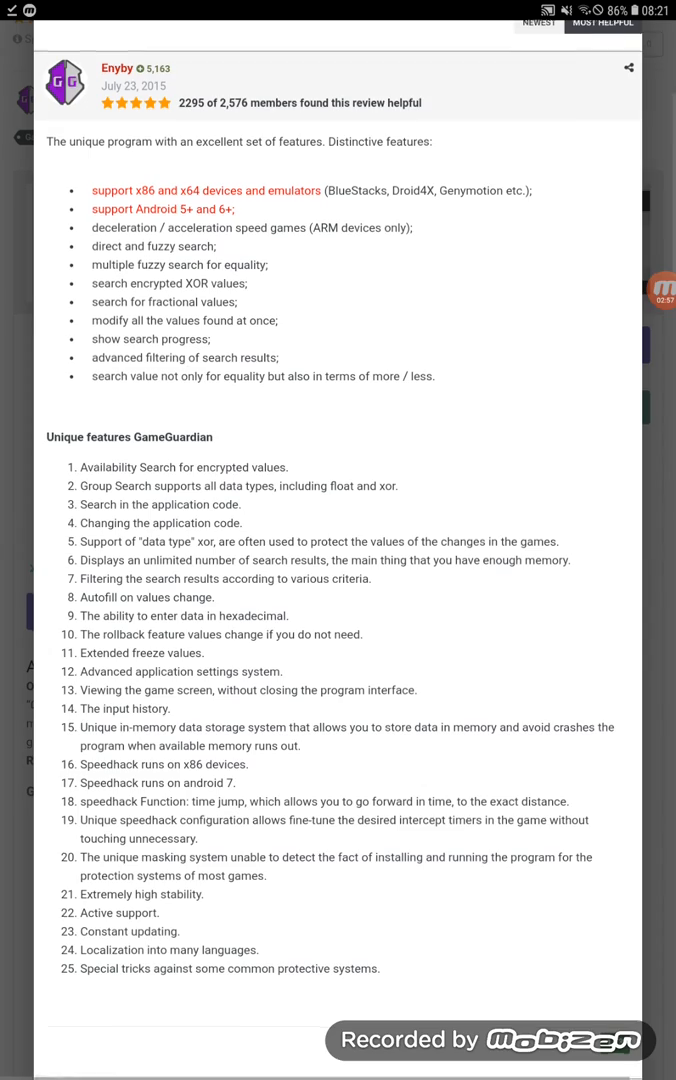
scroll(down, 3)
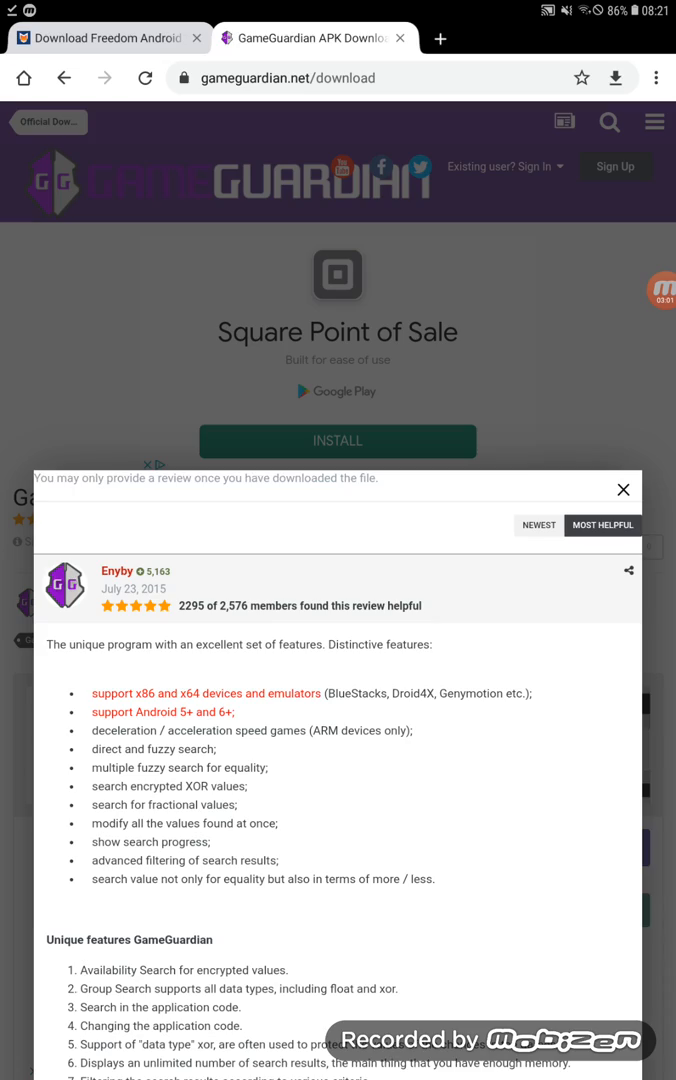
scroll(down, 3)
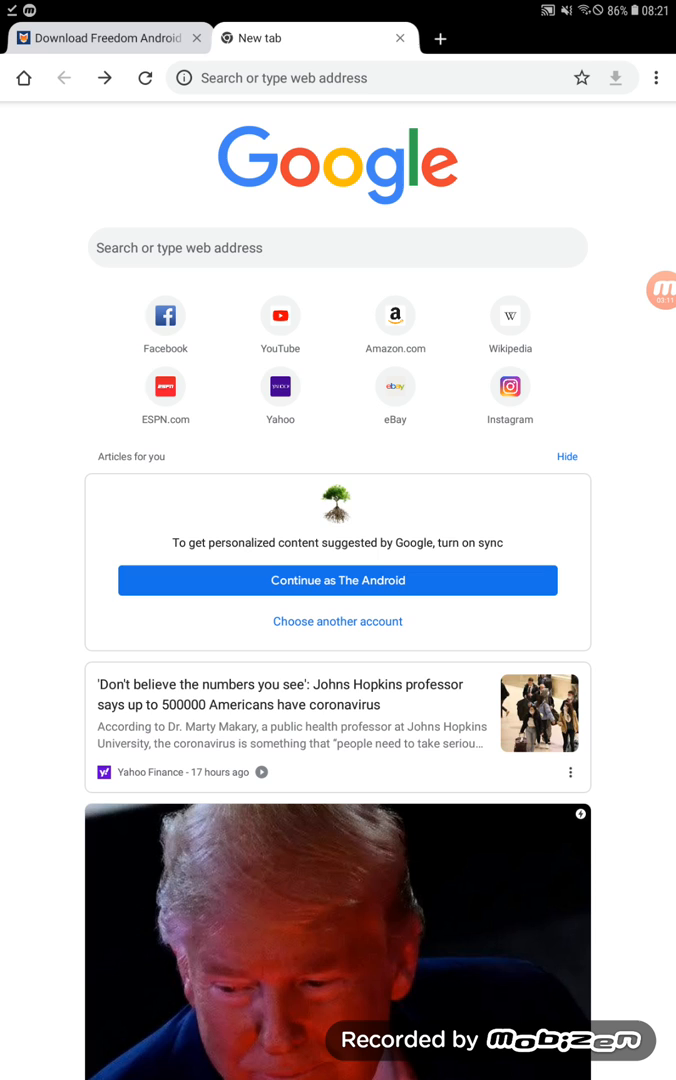
Search 'gameguardian' and open the gameguardian.net download list of 92.0 APK files
text(gameguardian&oq=gamegua&aqs=ch)
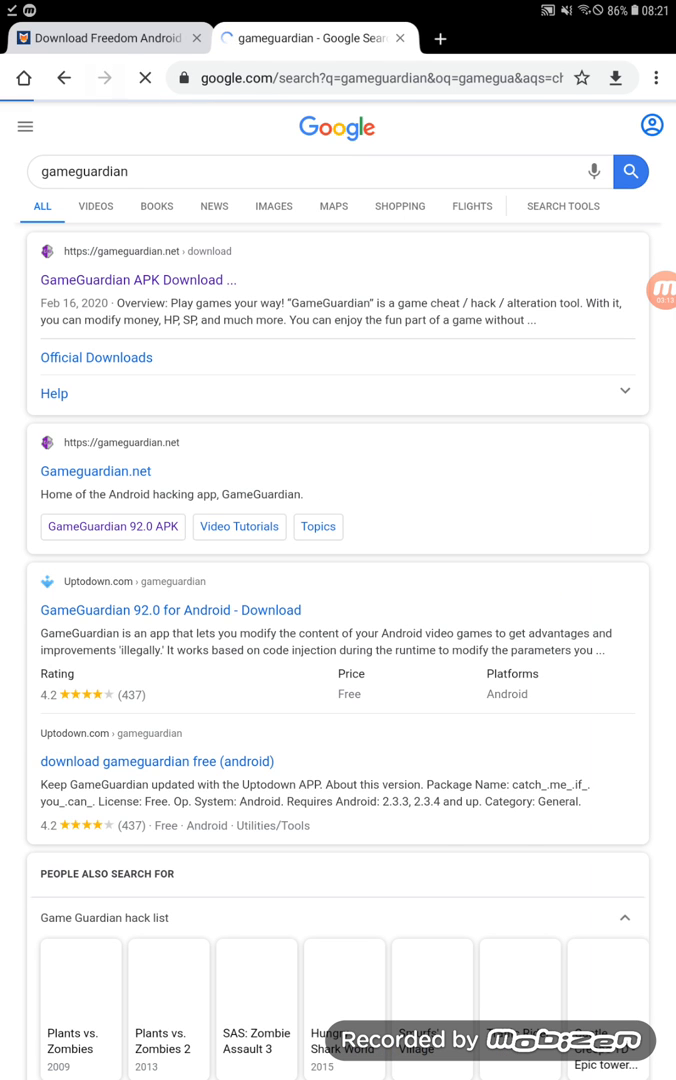
click(136, 280)
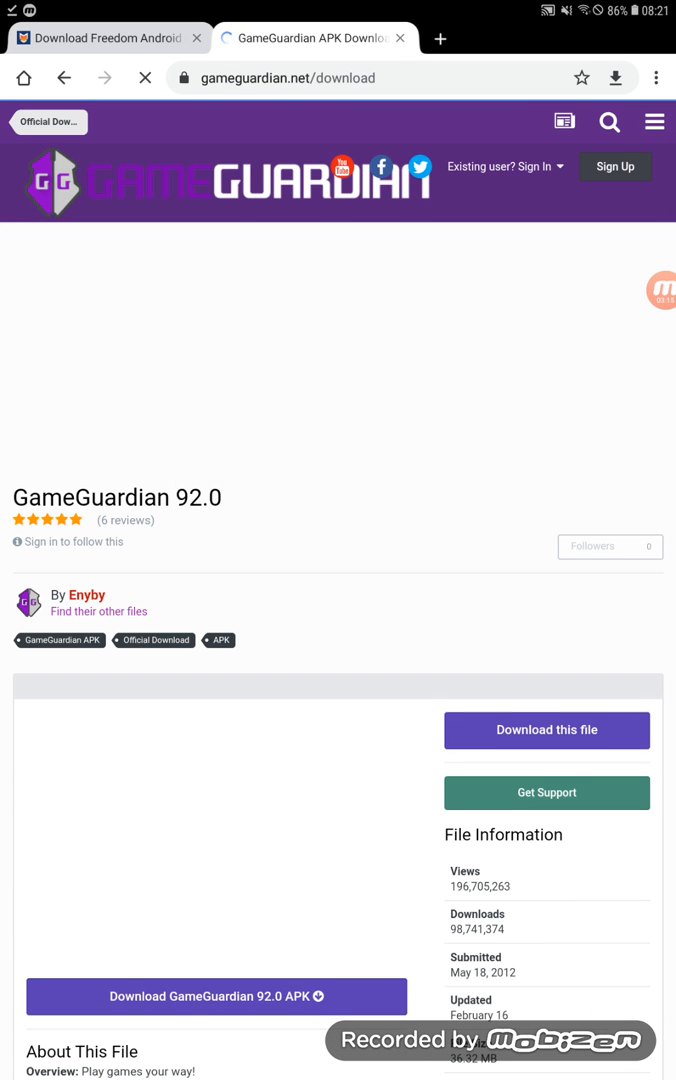
scroll(down, 3)
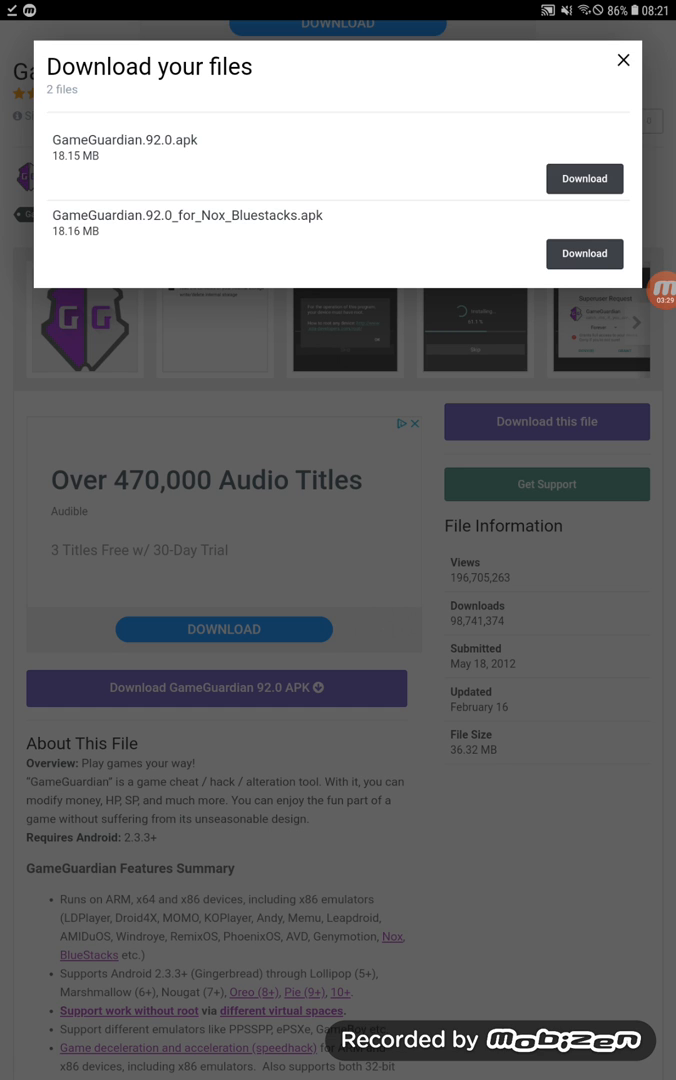
Download the 18.15 MB GameGuardian.92.0.apk from the download dialog
click(624, 60)
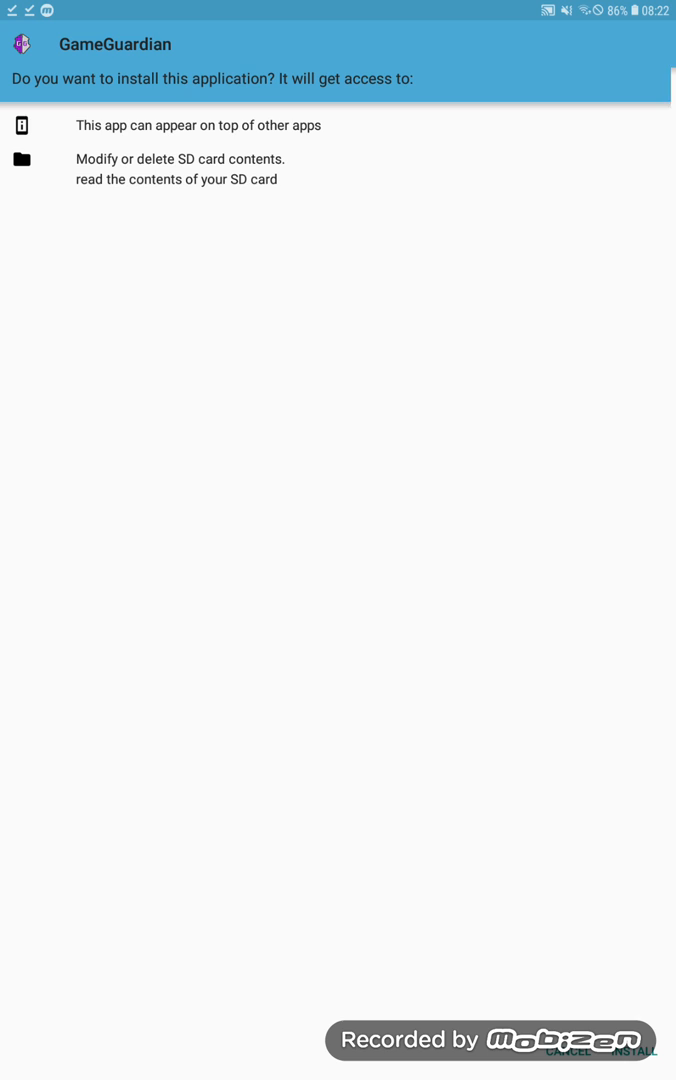
Install GameGuardian with the listed permissions and let it launch
click(632, 1052)
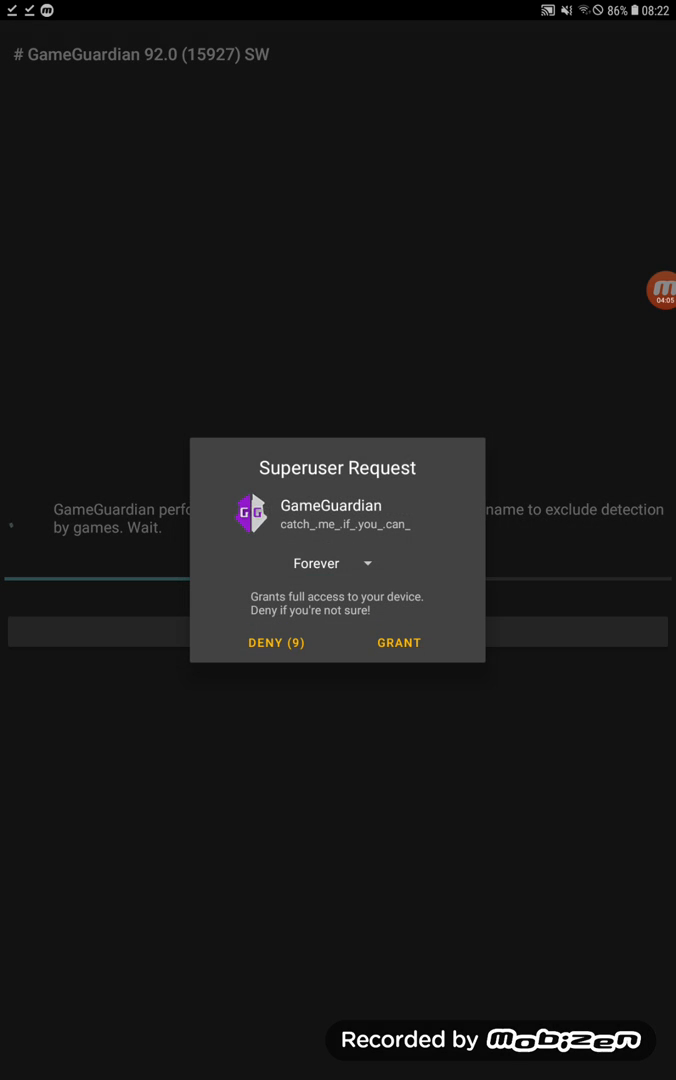
Grant superuser rights to GameGuardian and its renamed Zhretbvt copy
click(398, 642)
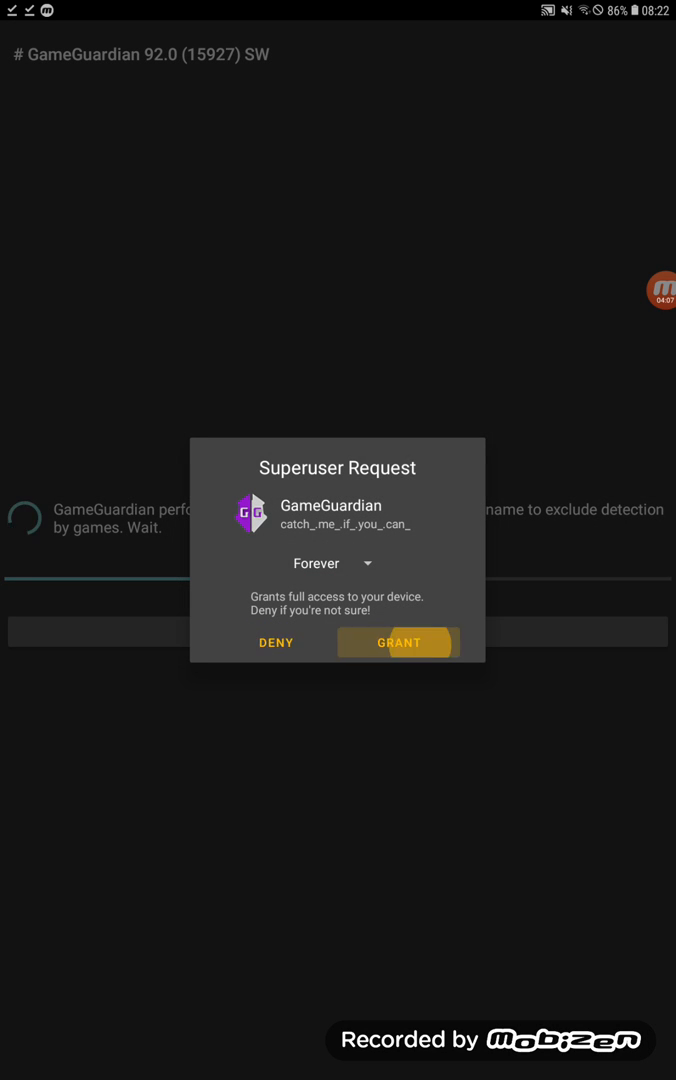
click(400, 642)
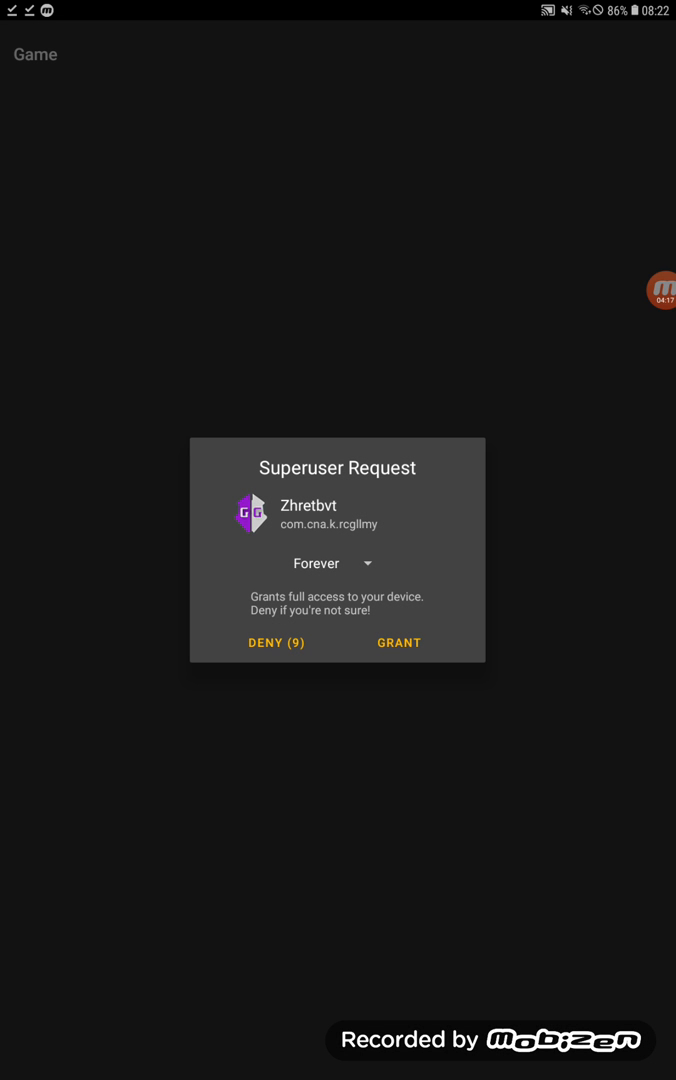
click(398, 644)
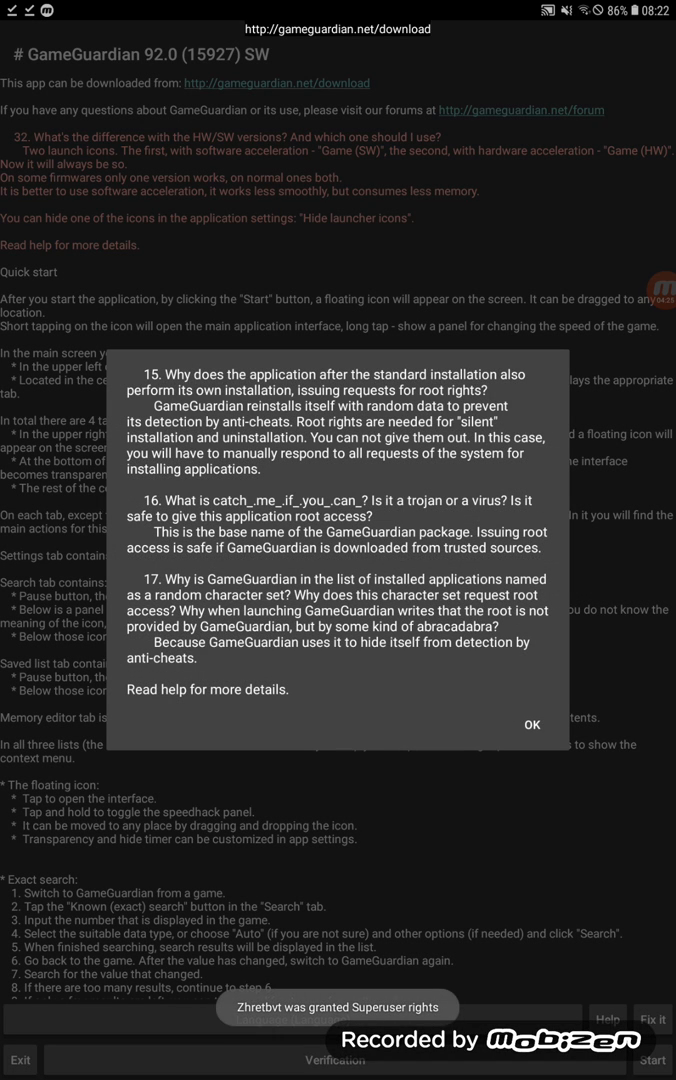
Dismiss the FAQ dialog and run GameGuardian's verification check successfully
click(532, 724)
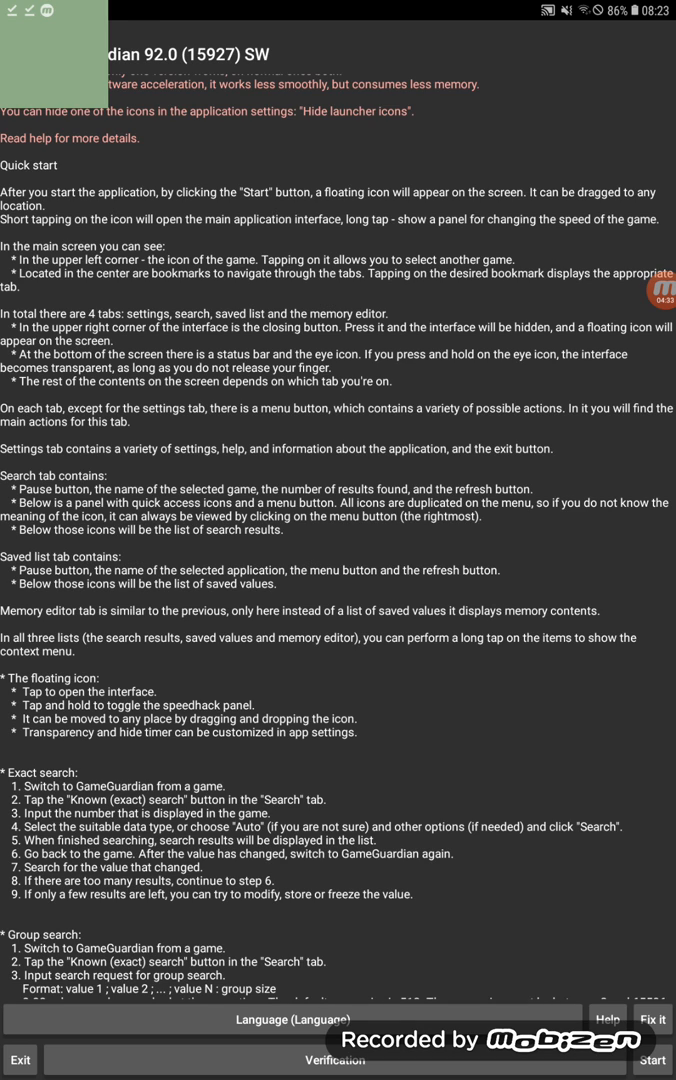
click(334, 1060)
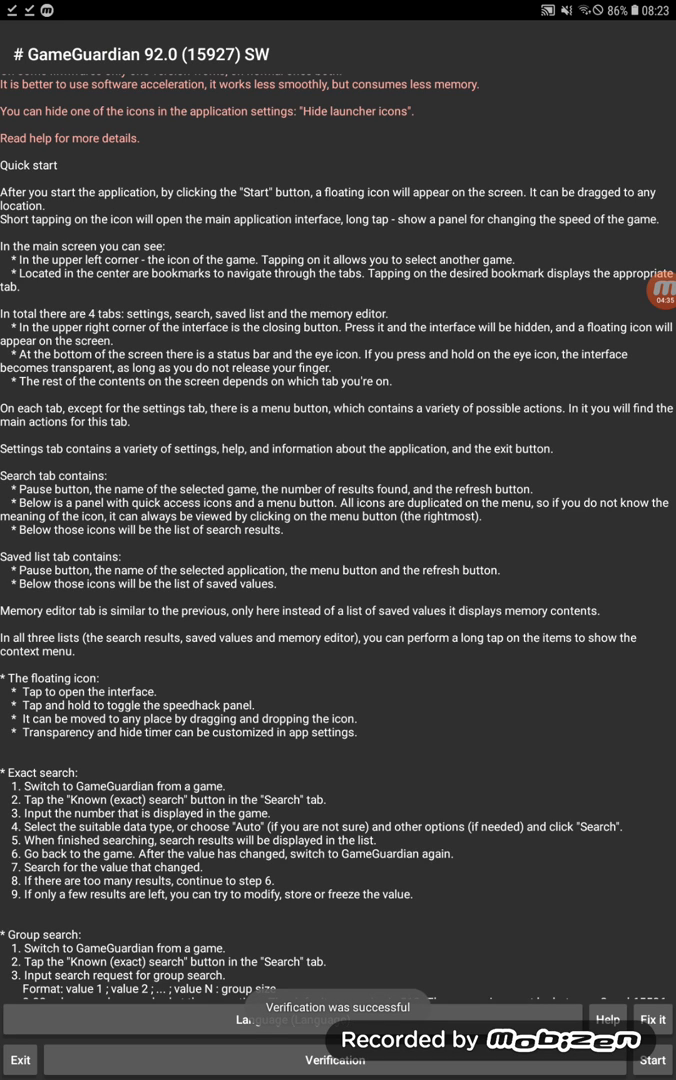
scroll(up, 3)
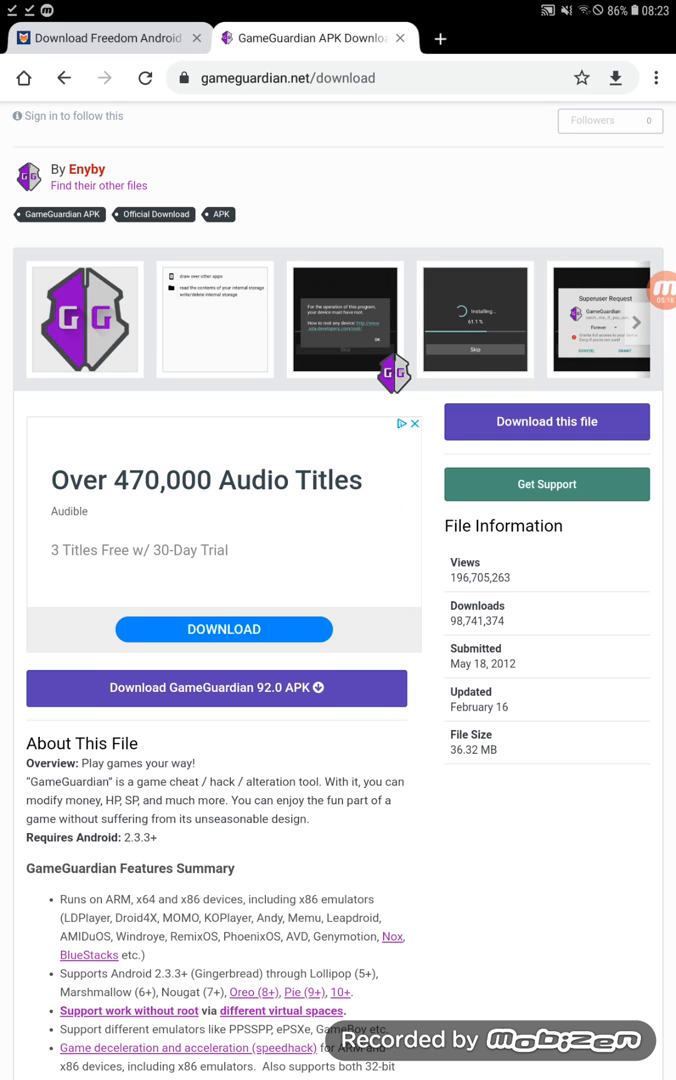
Load luckypatchers.com/download in a new tab and choose the LP Installer MediaFire mirror
click(660, 294)
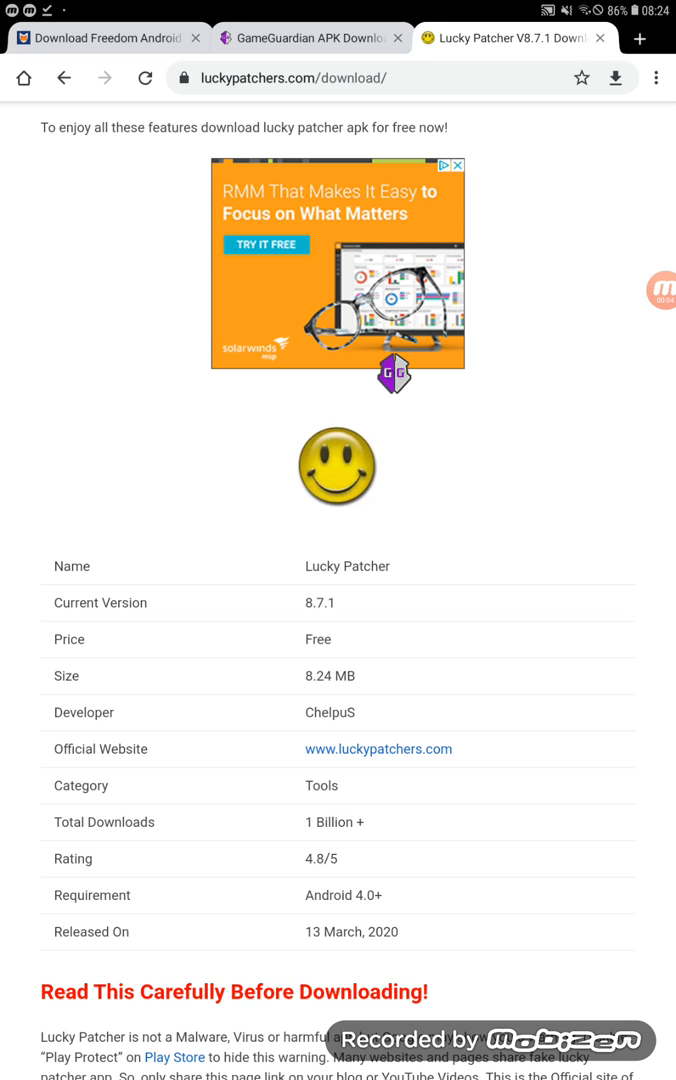
scroll(down, 3)
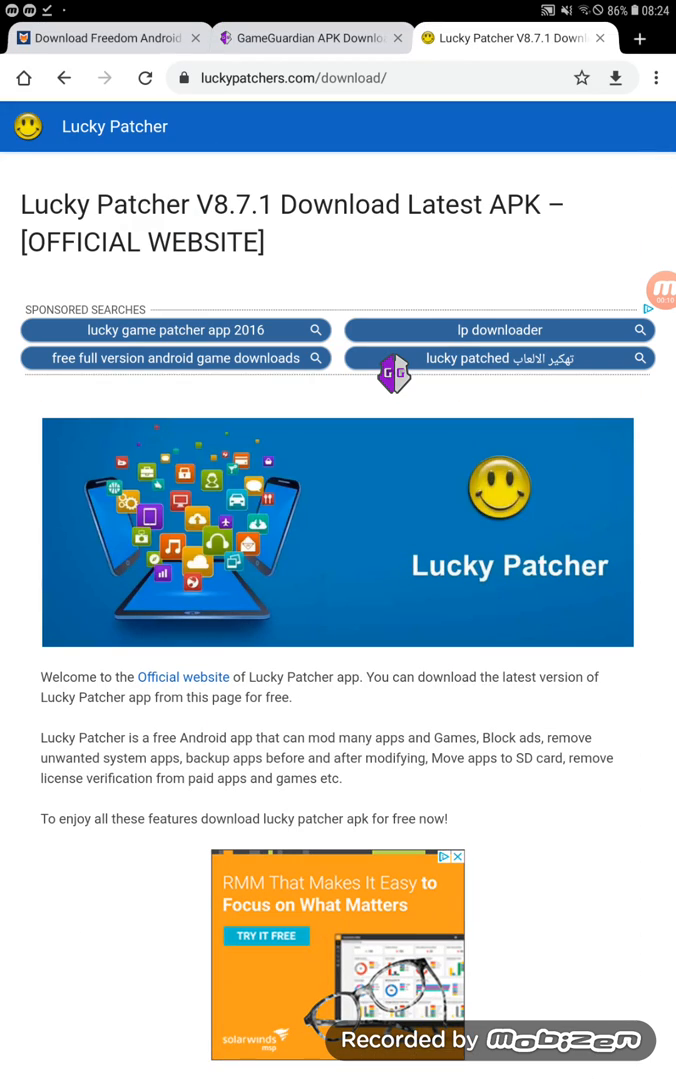
scroll(down, 3)
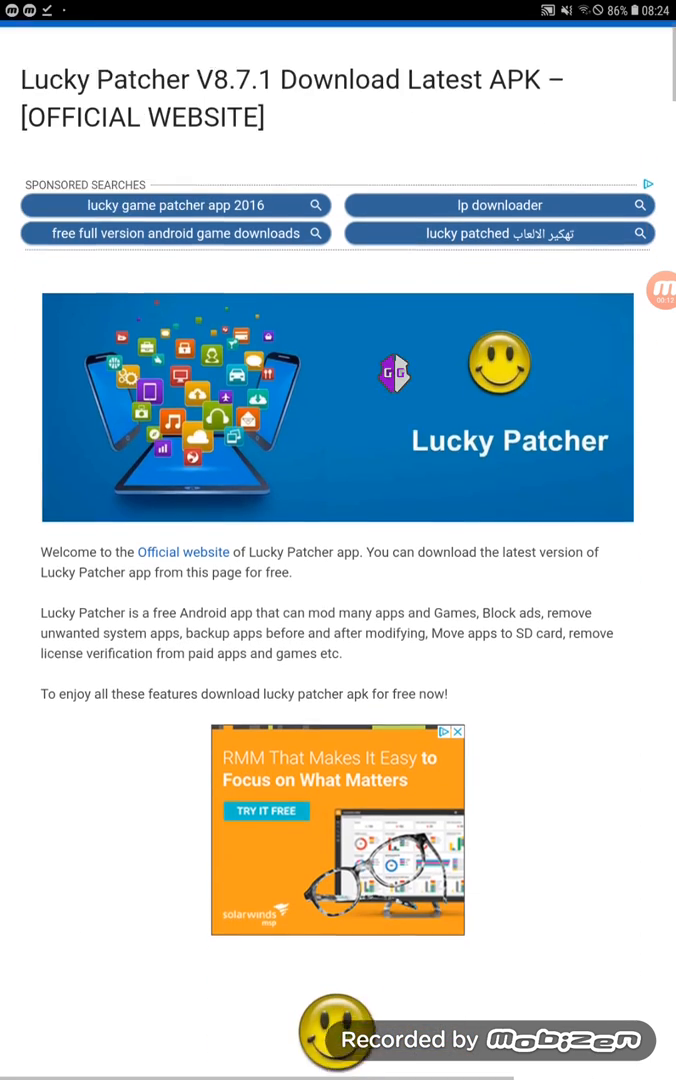
scroll(down, 3)
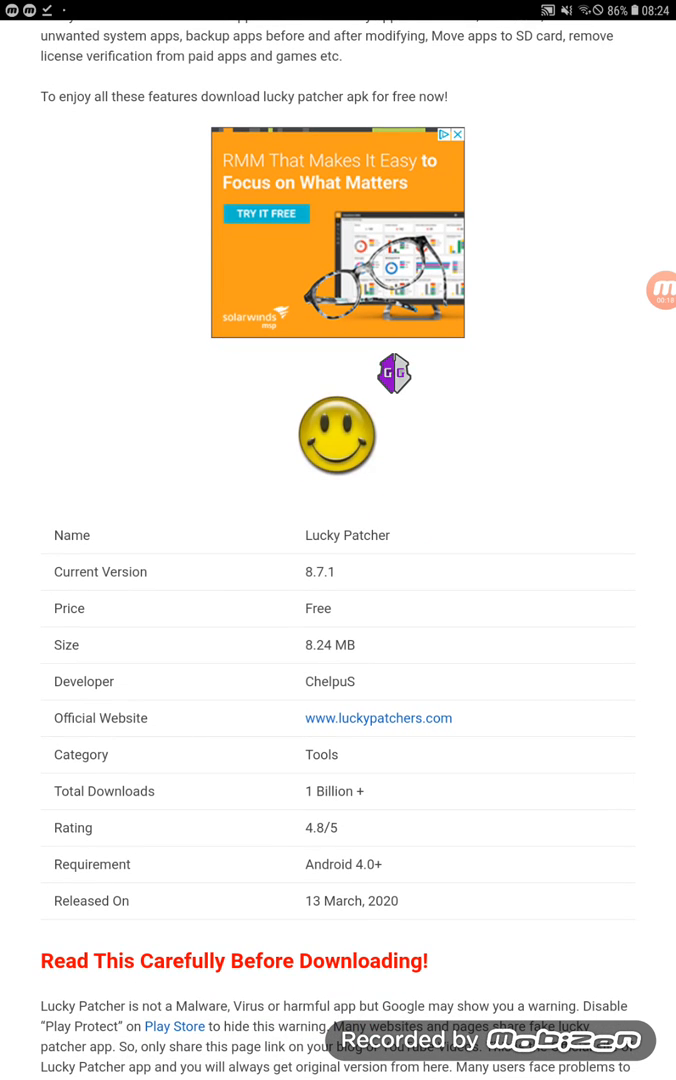
scroll(down, 3)
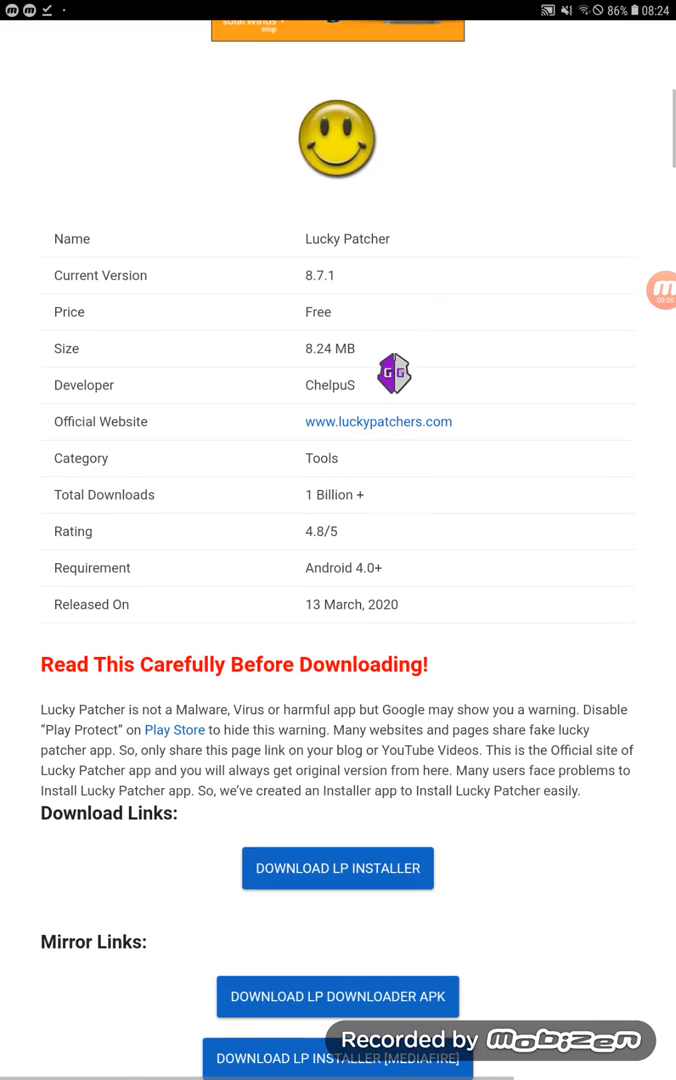
scroll(down, 3)
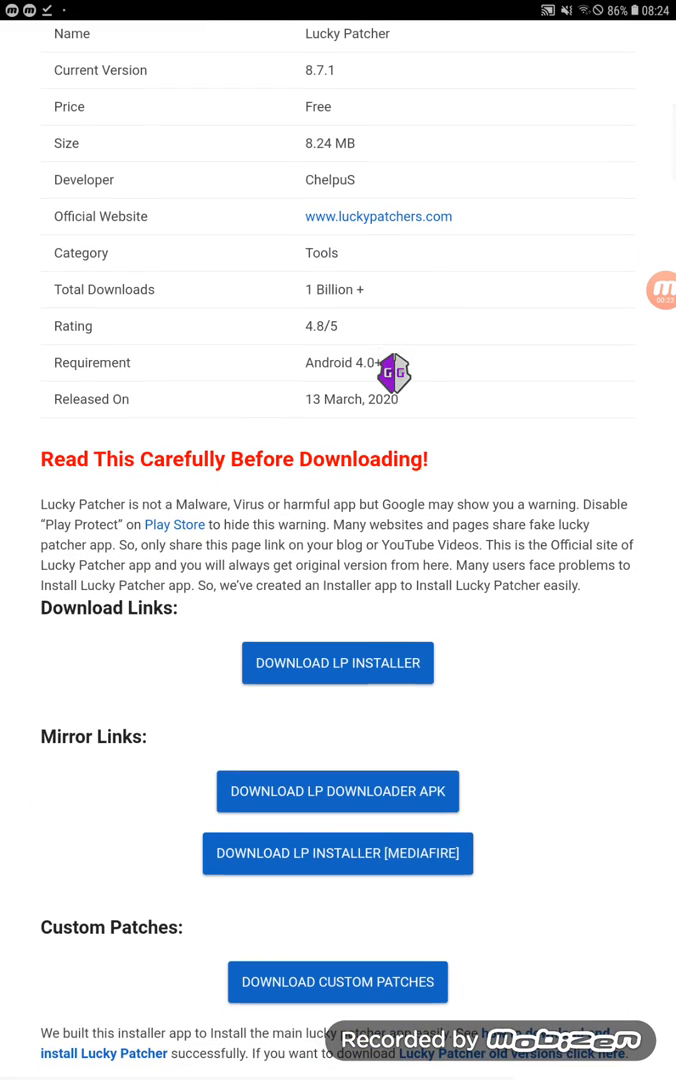
click(336, 852)
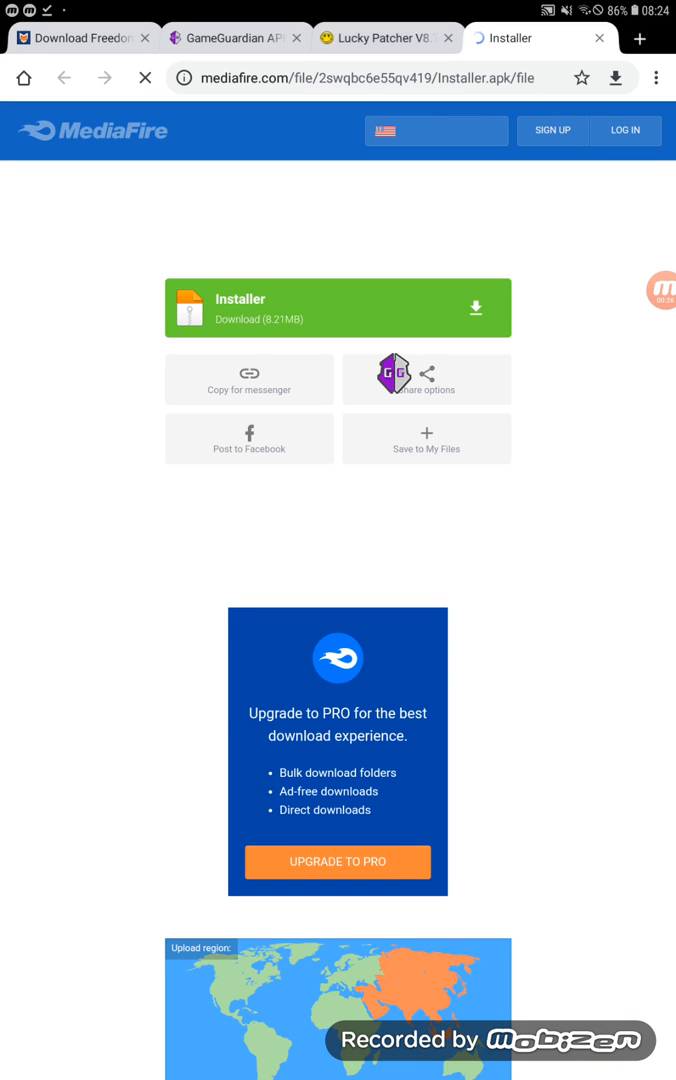
Download Installer.apk from MediaFire and launch the downloaded LP Installer
click(338, 308)
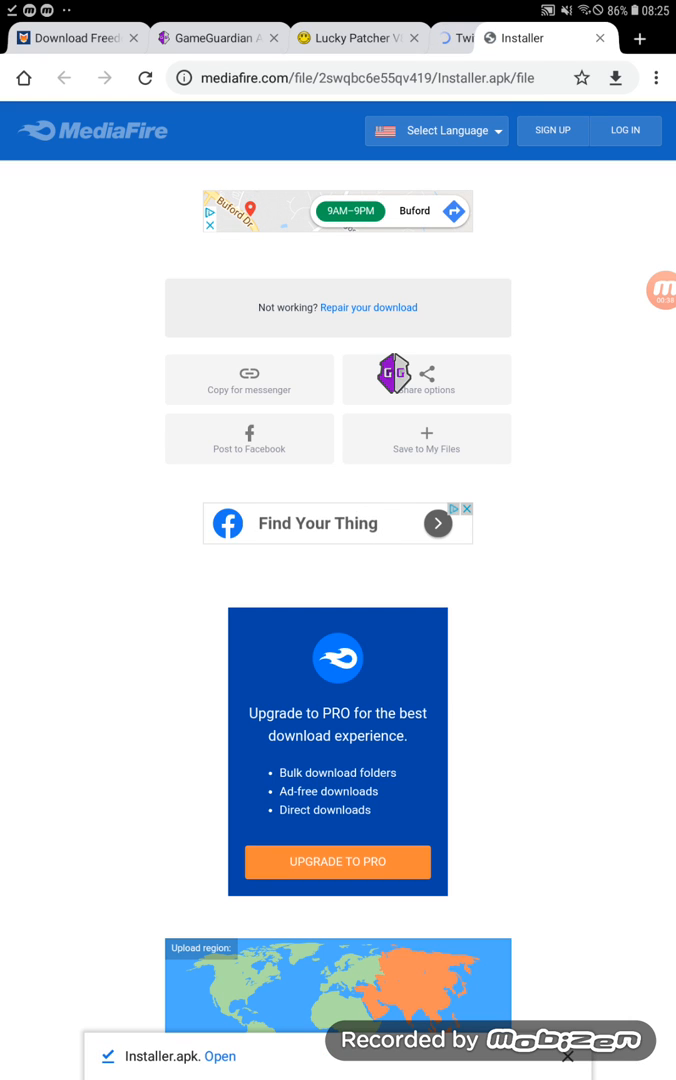
click(210, 1056)
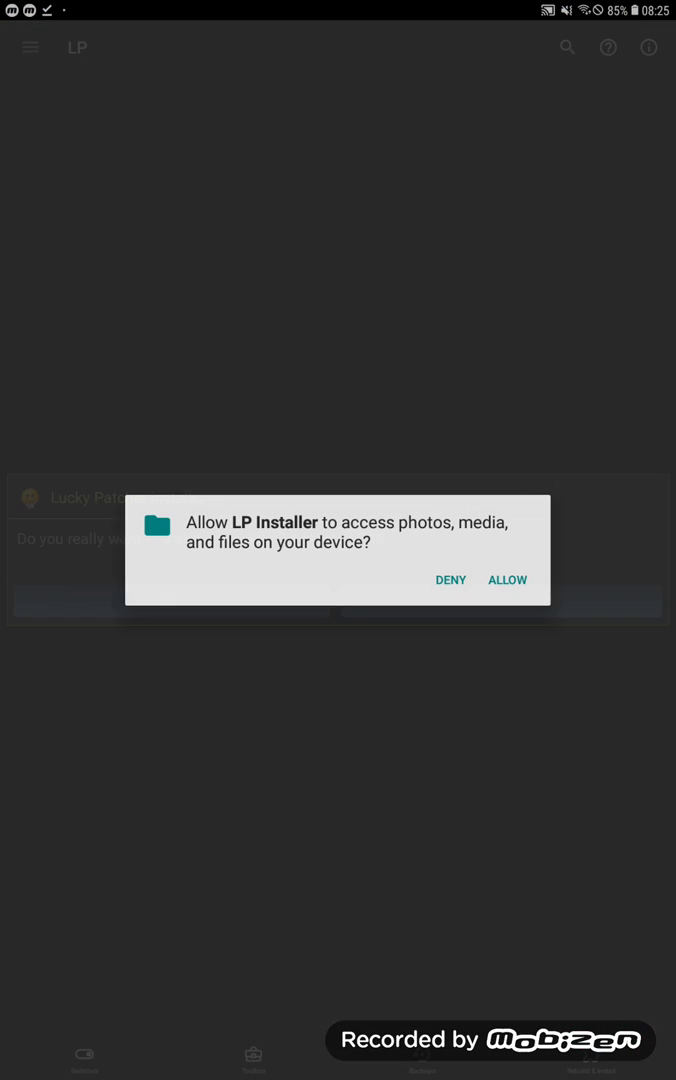
Allow LP Installer file access and confirm installing Lucky Patcher v.8.7.1
click(508, 580)
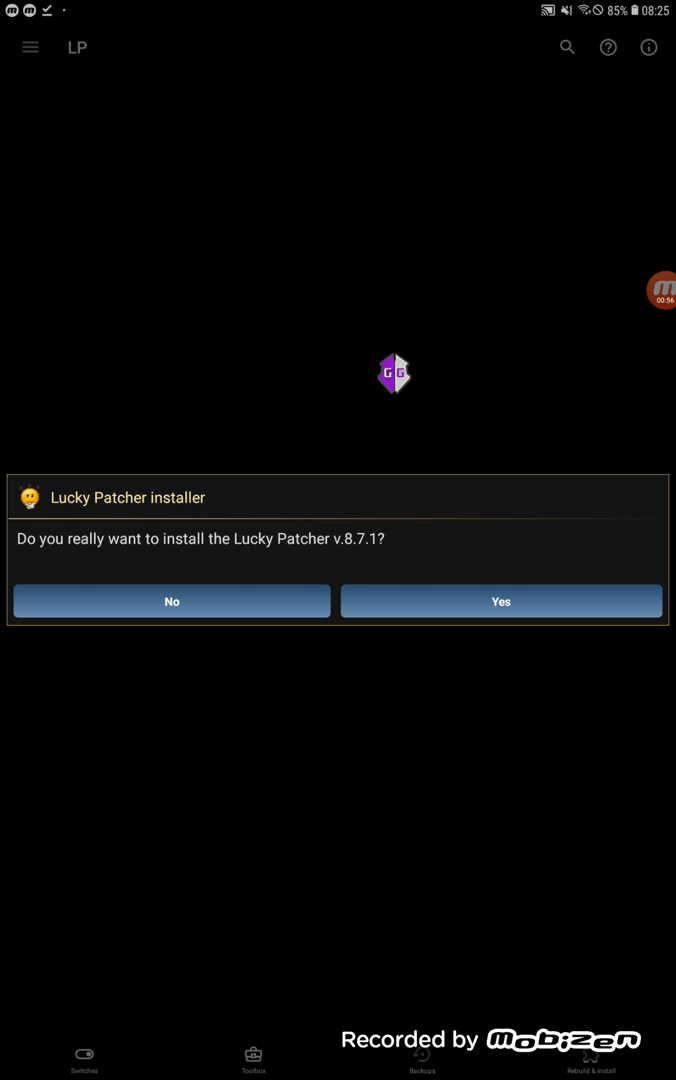
click(500, 600)
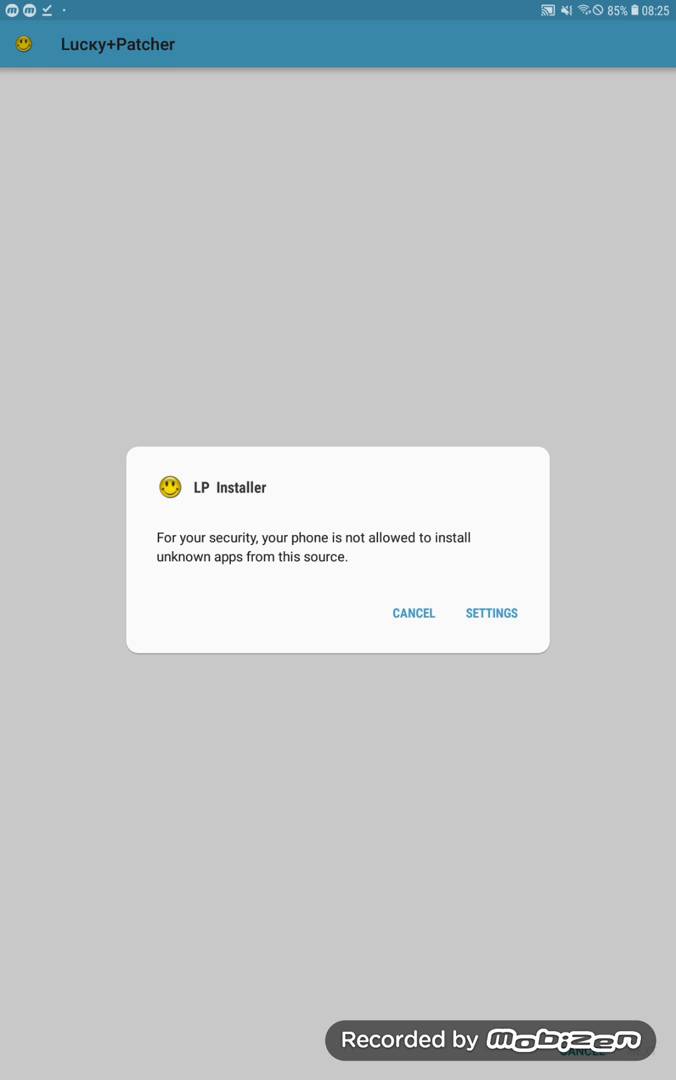
Permit LP Installer to install unknown apps via the Allow from this source toggle
click(492, 612)
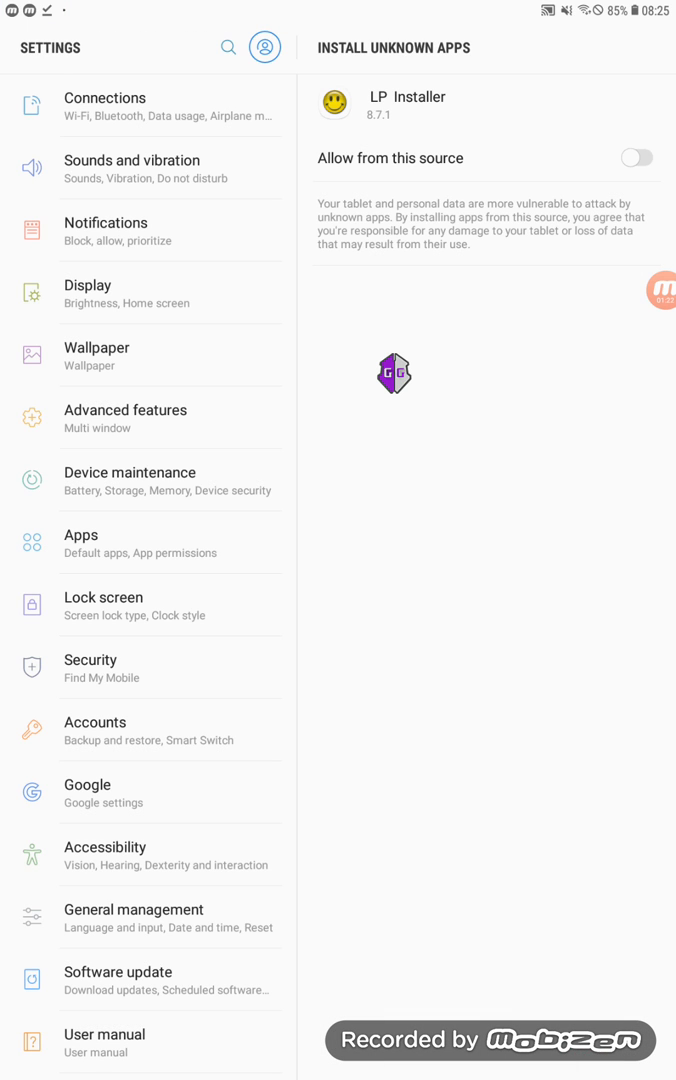
click(636, 156)
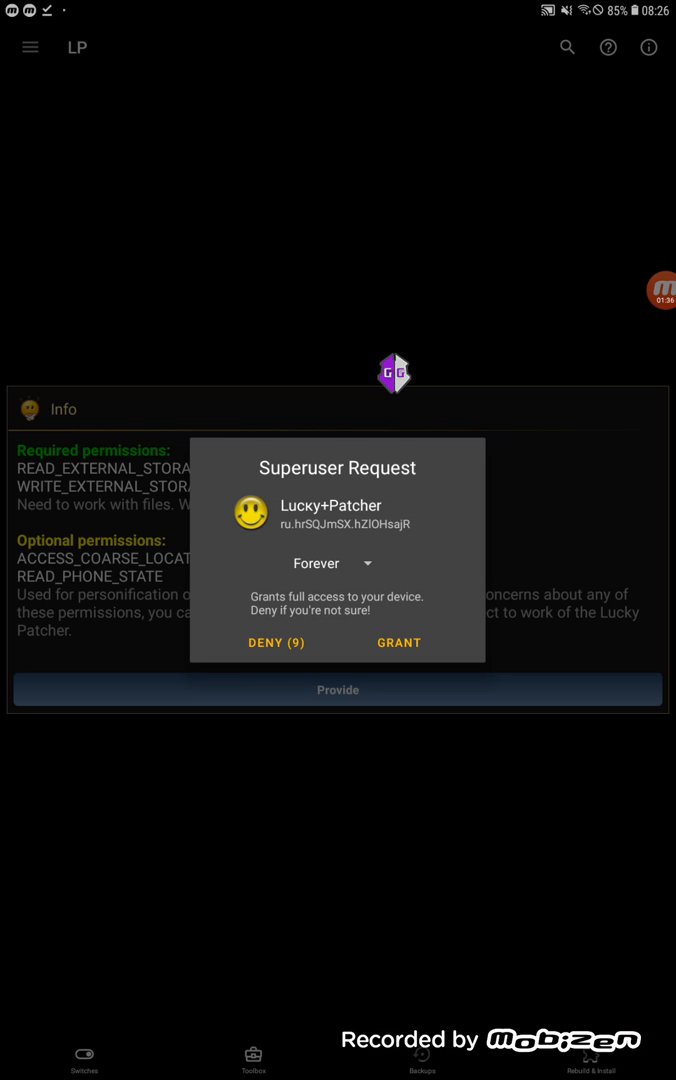
Grant Lucky Patcher superuser access and allow its file and remaining permissions
click(398, 642)
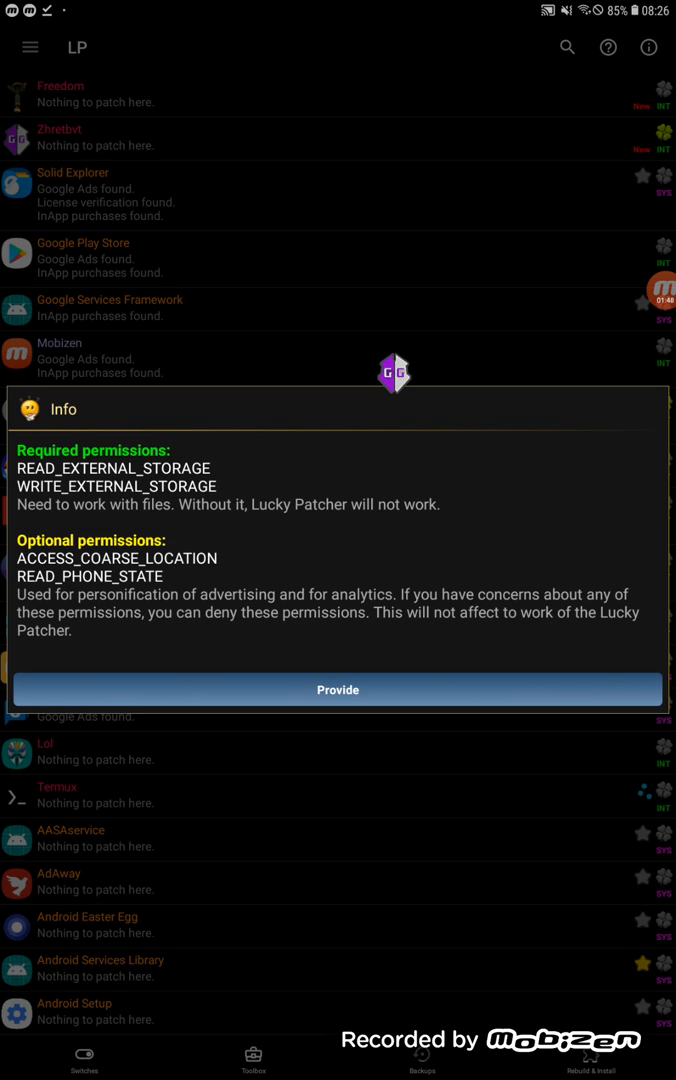
click(338, 688)
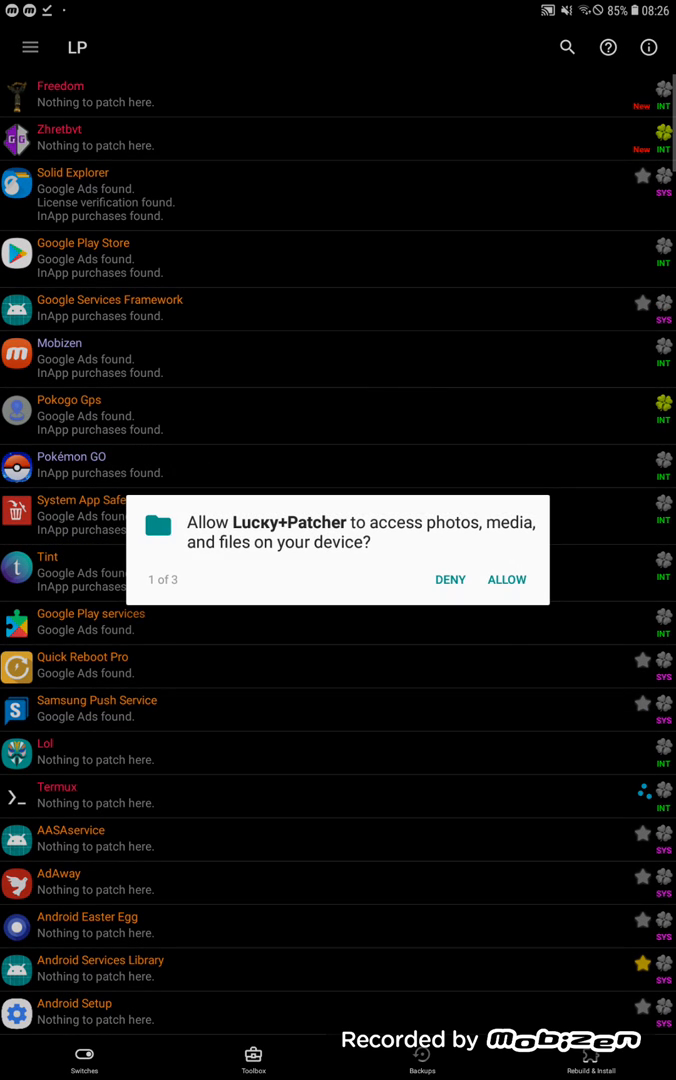
click(506, 580)
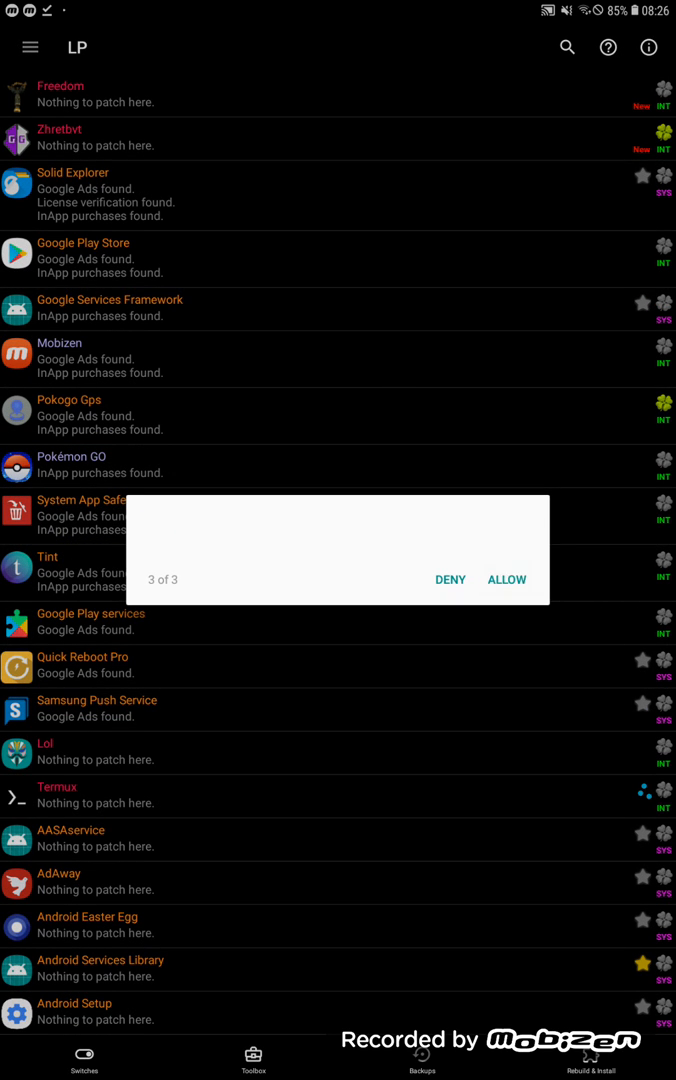
click(506, 580)
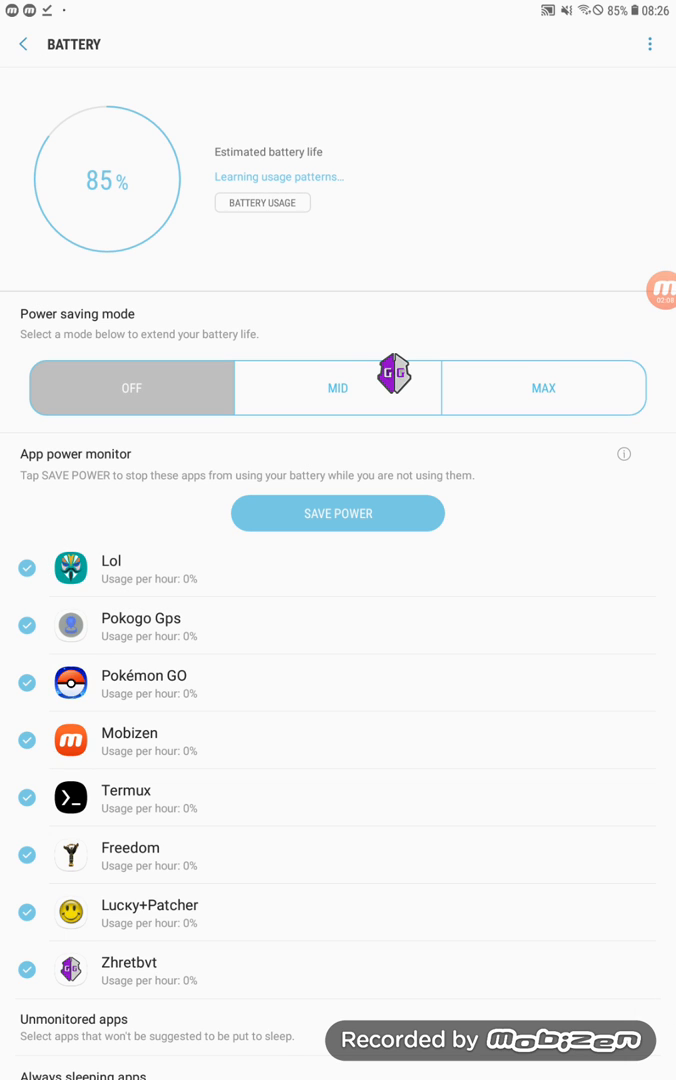
Exclude Lucky+Patcher from the app power monitor and return to Lucky Patcher's app list
click(28, 912)
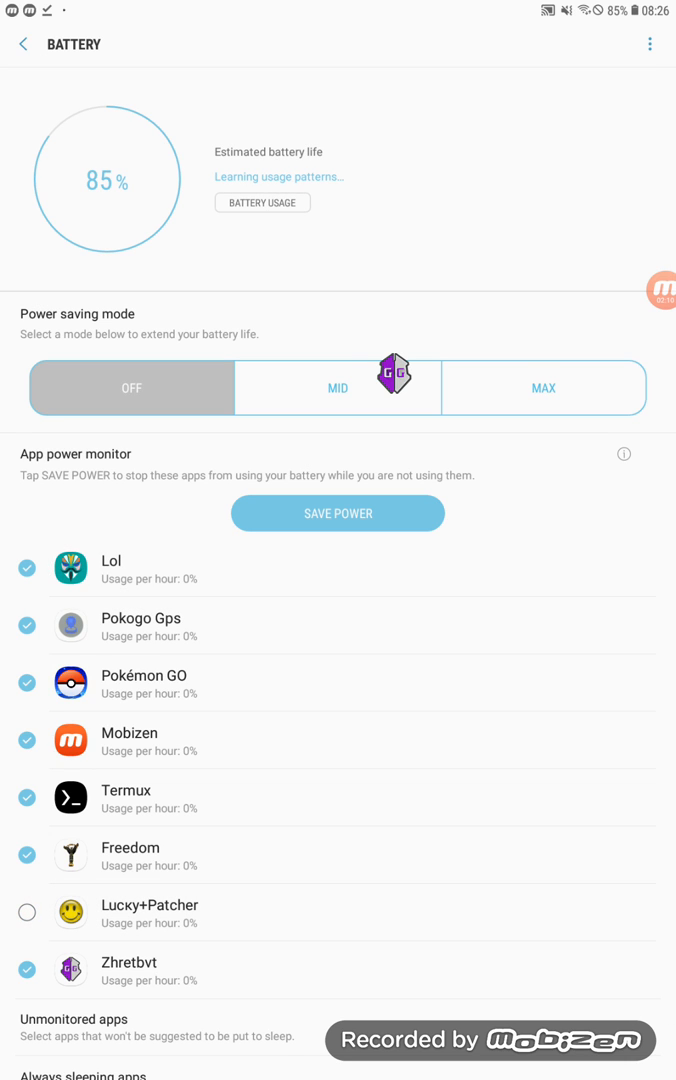
click(26, 912)
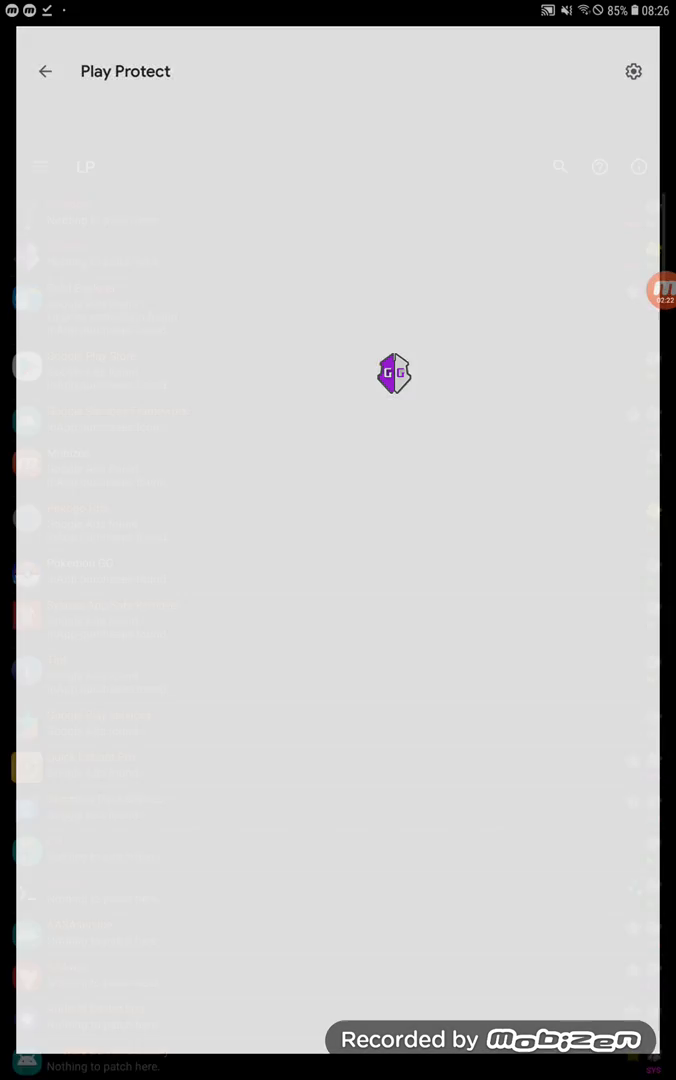
click(44, 72)
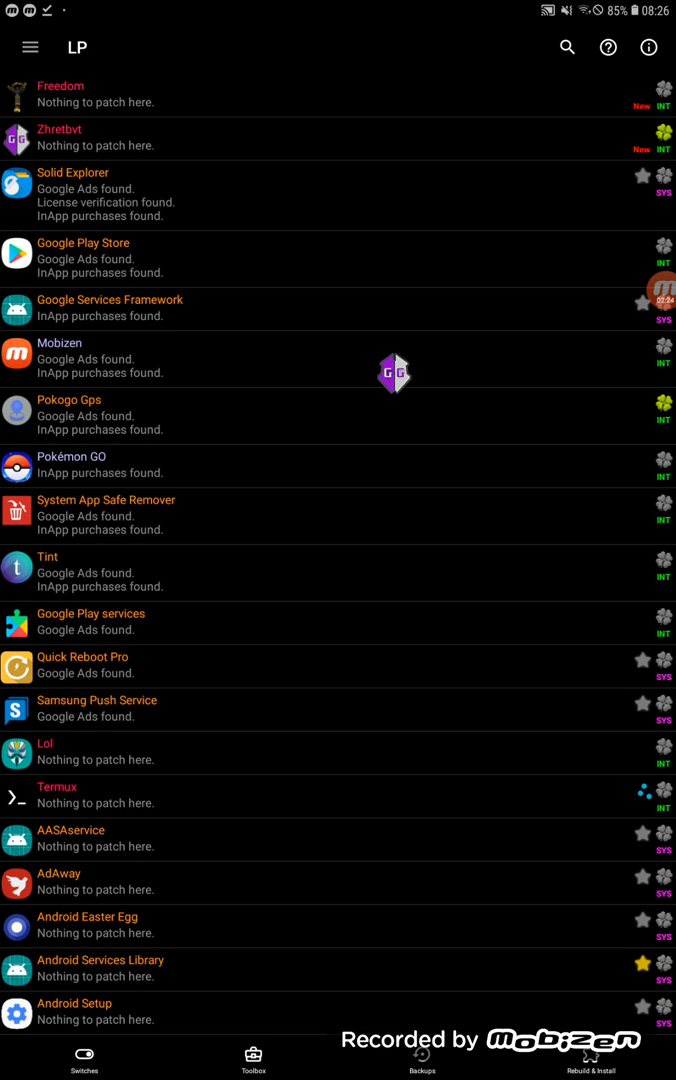
Download the latest custom patches from Lucky Patcher's navigation menu
click(30, 48)
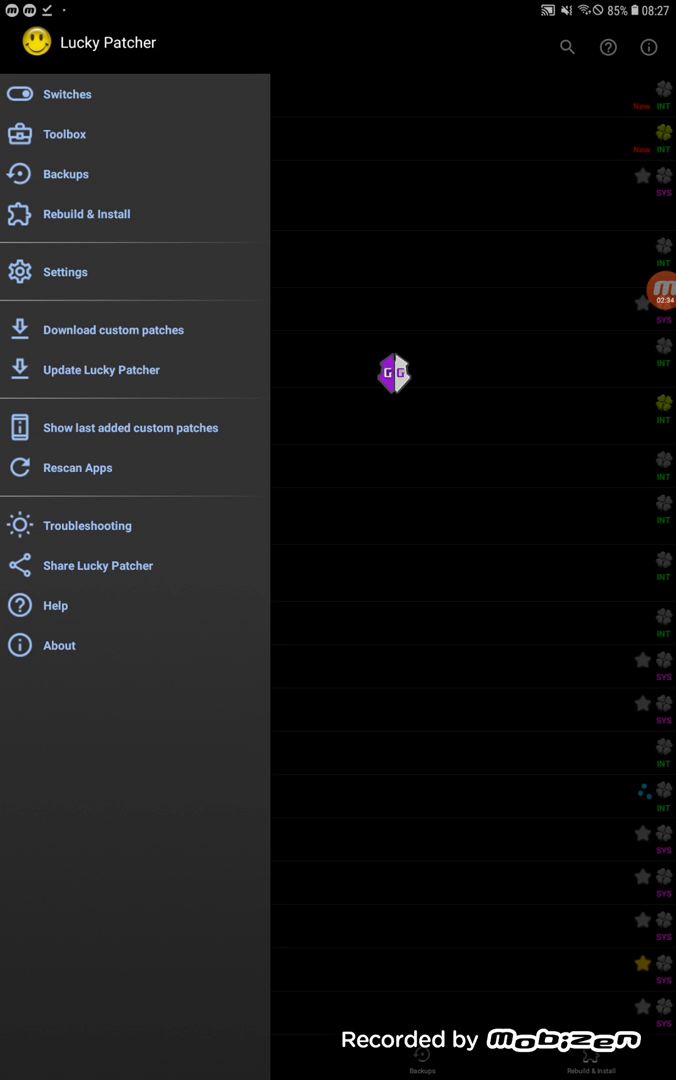
click(76, 468)
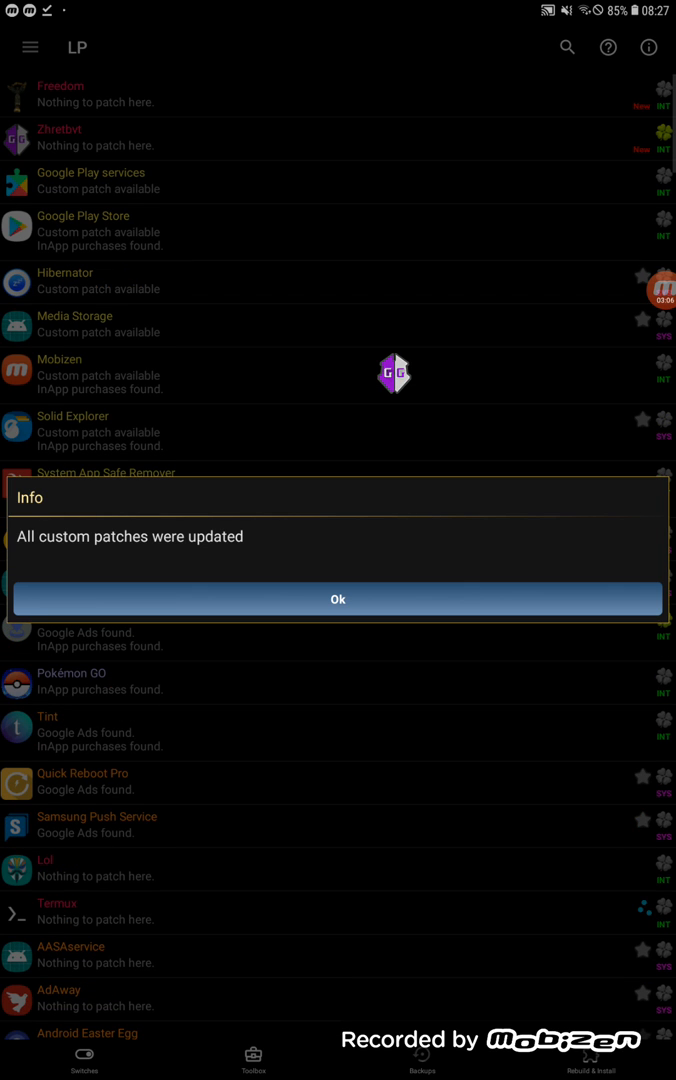
Dismiss the patches-updated notice and scroll the app list showing available custom patches
click(336, 598)
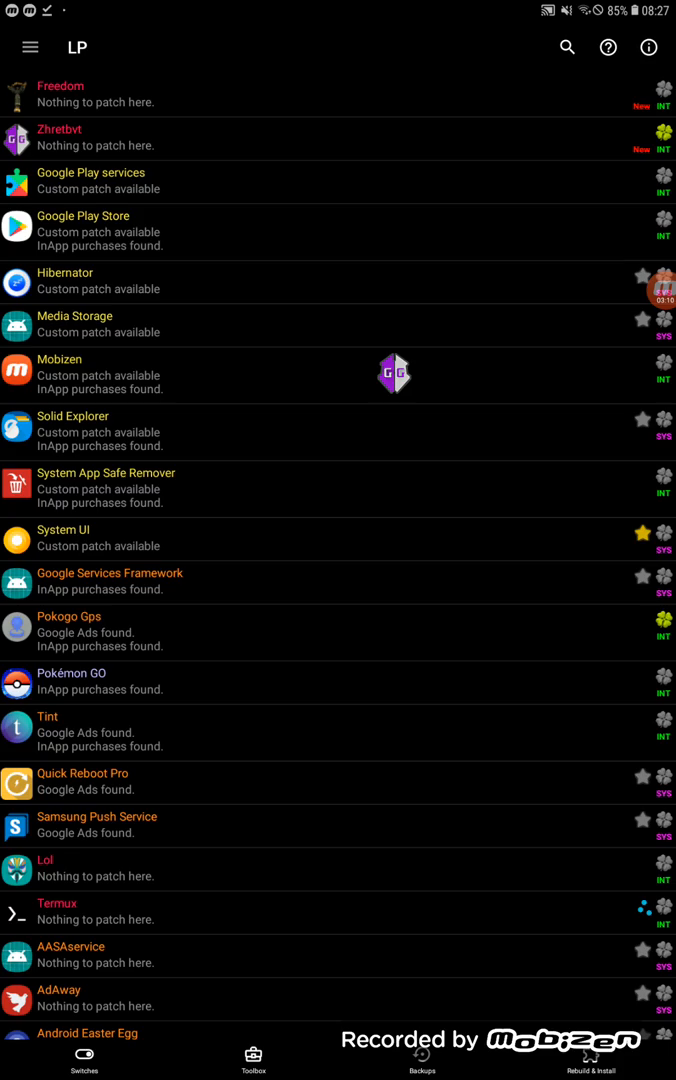
scroll(down, 3)
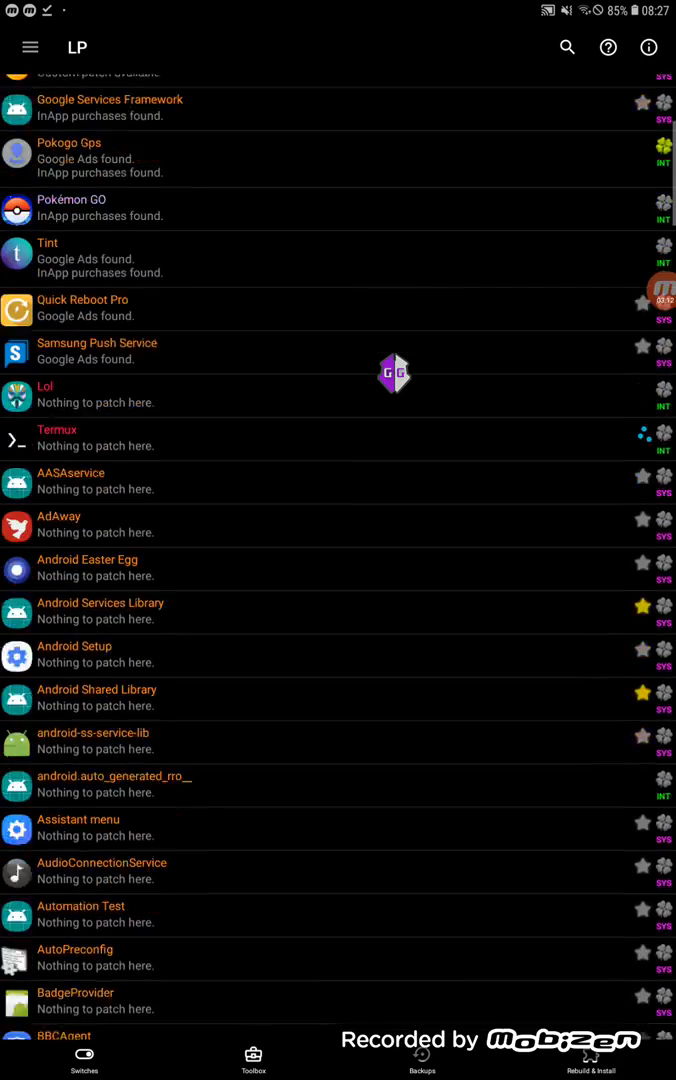